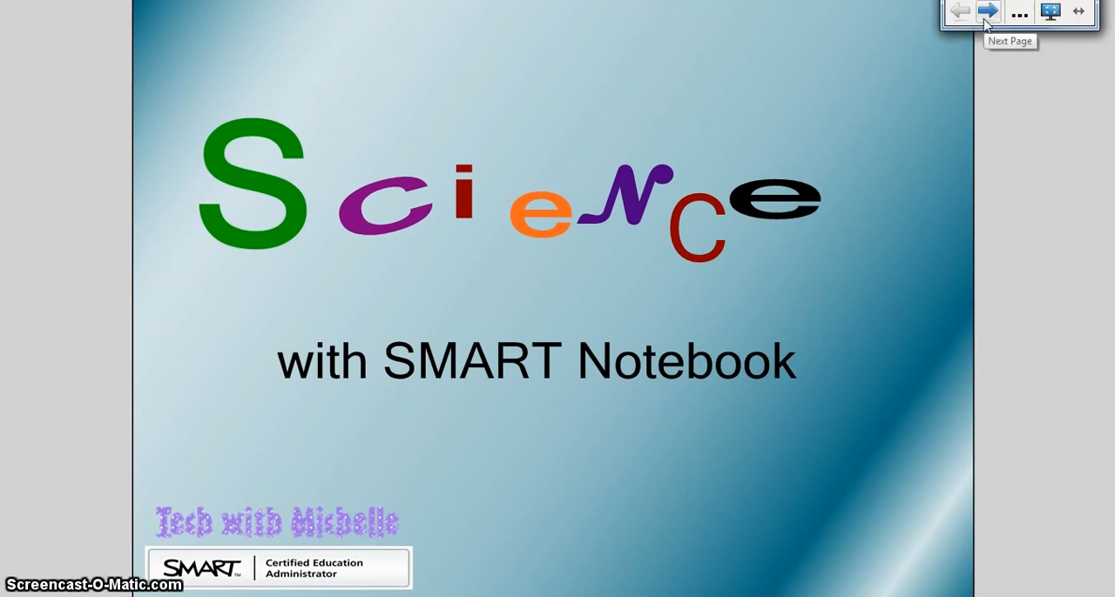
Advance the full-screen presentation to the planet-picture-to-name matching slide.
left_click(987, 11)
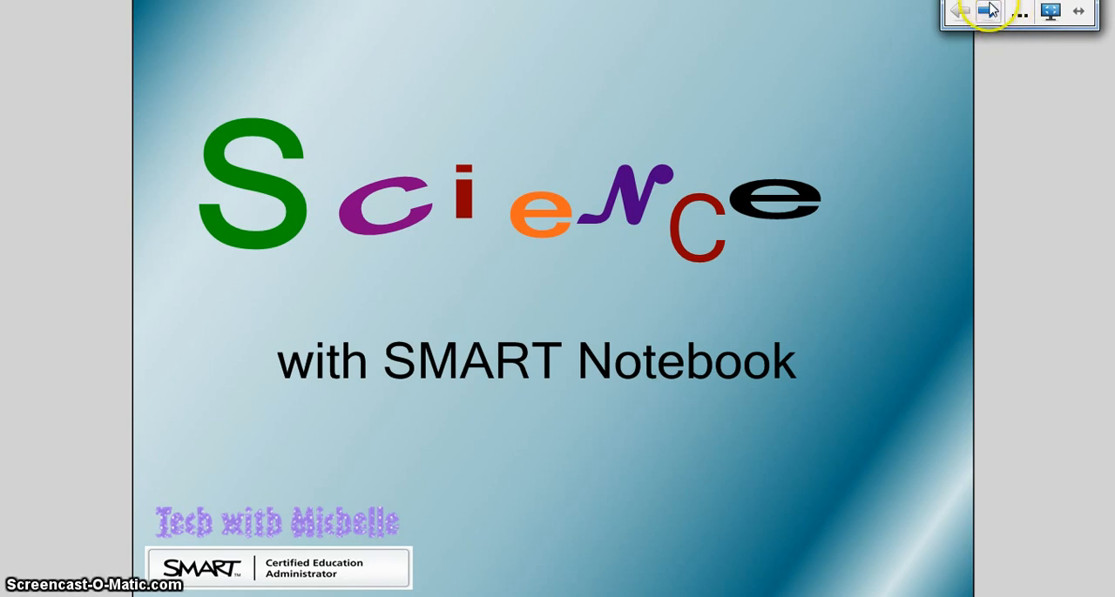
left_click(989, 11)
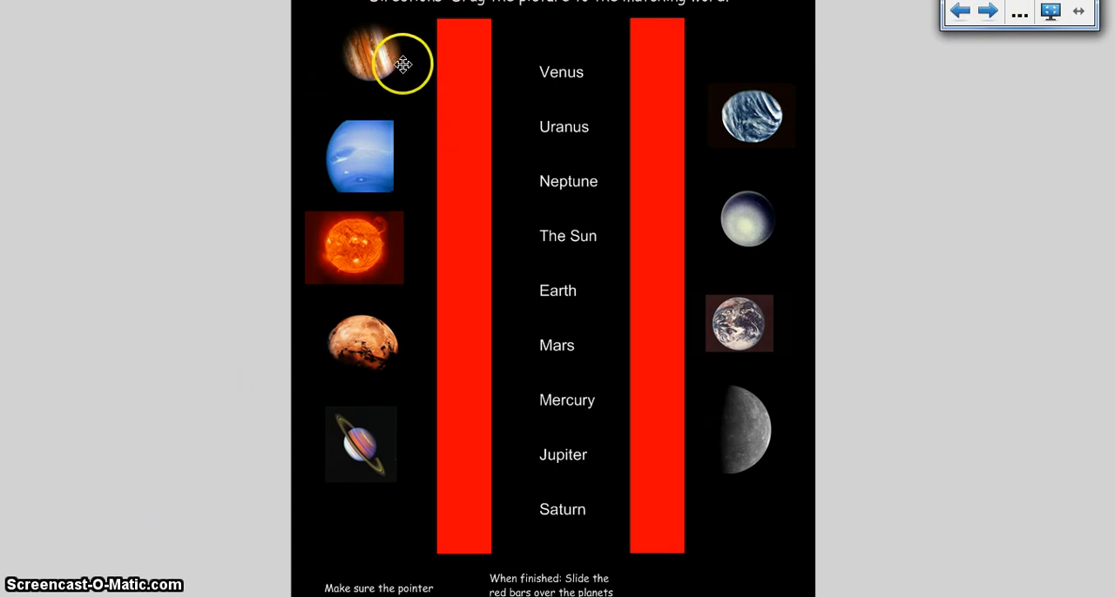
mouse_move(531, 11)
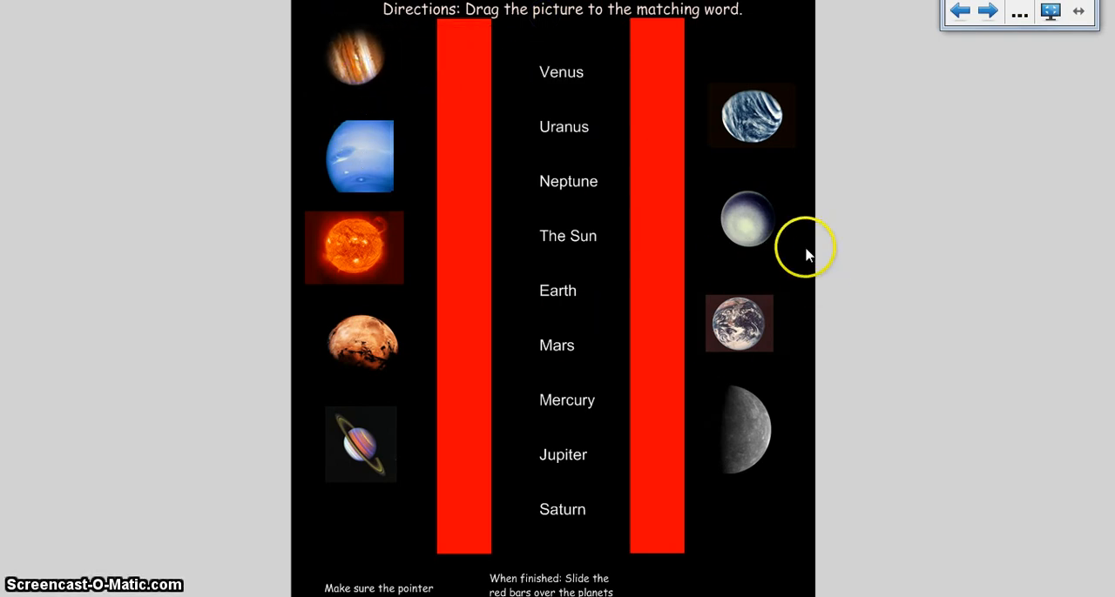
left_click(988, 11)
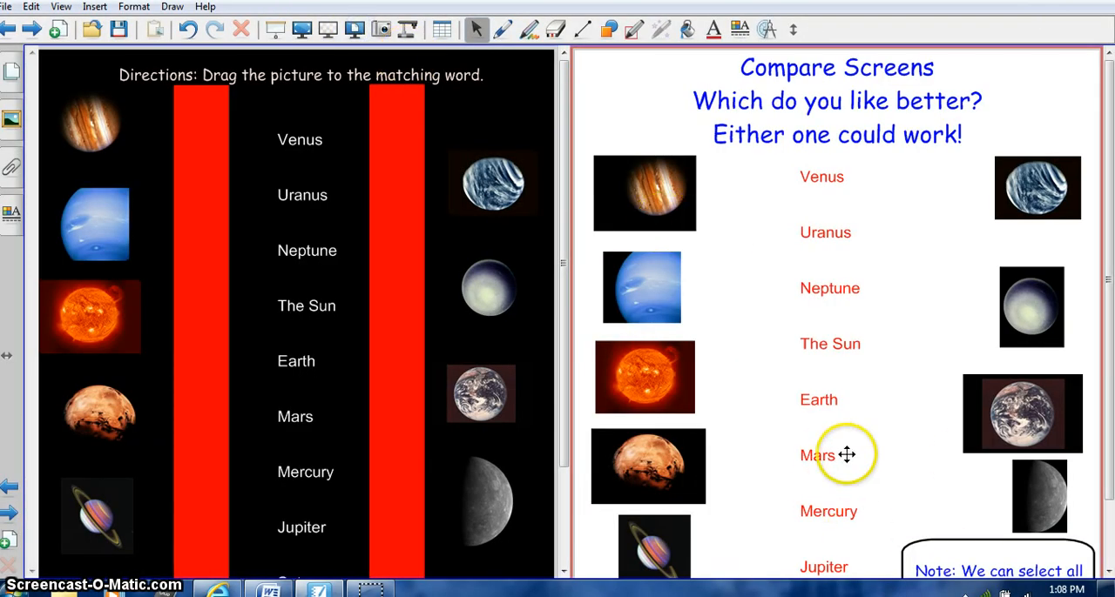
mouse_move(766, 357)
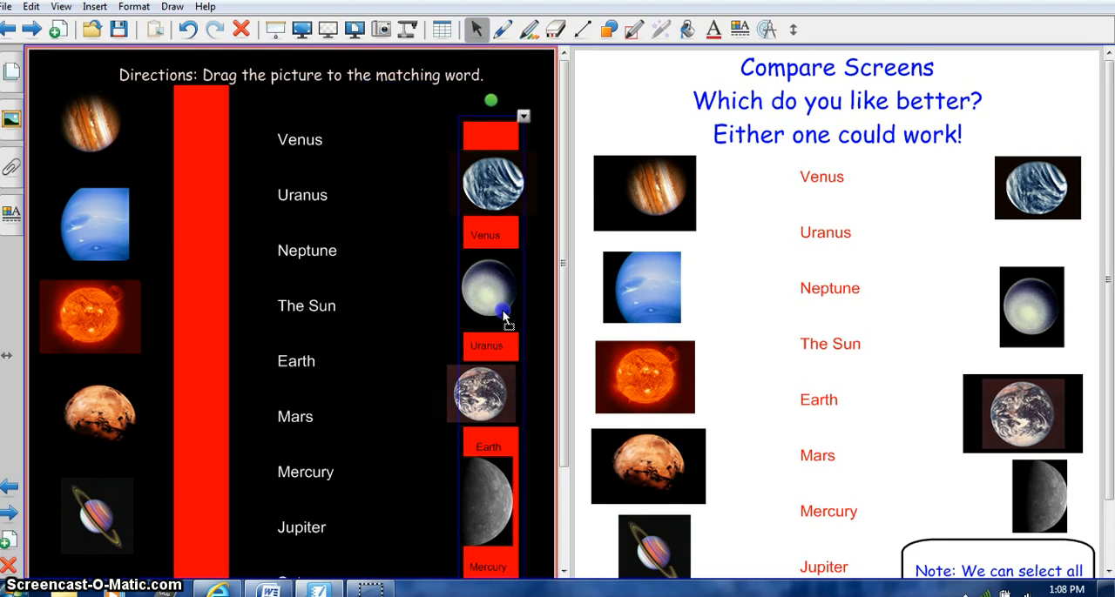
Drag the right red bar back over the revealed planet-name labels.
left_click_drag(491, 304, 397, 296)
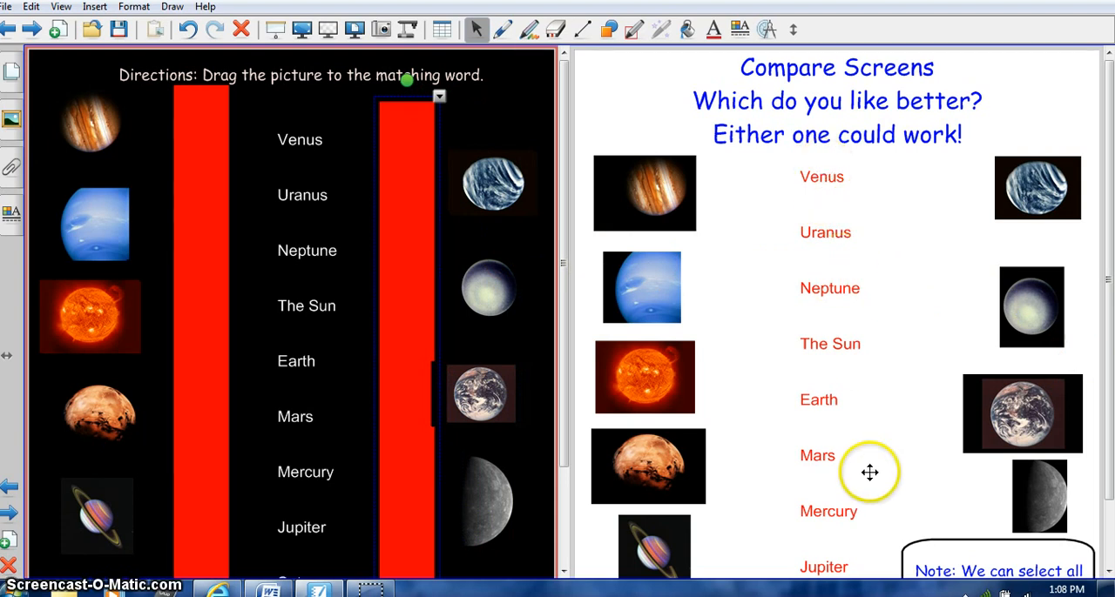
mouse_move(762, 260)
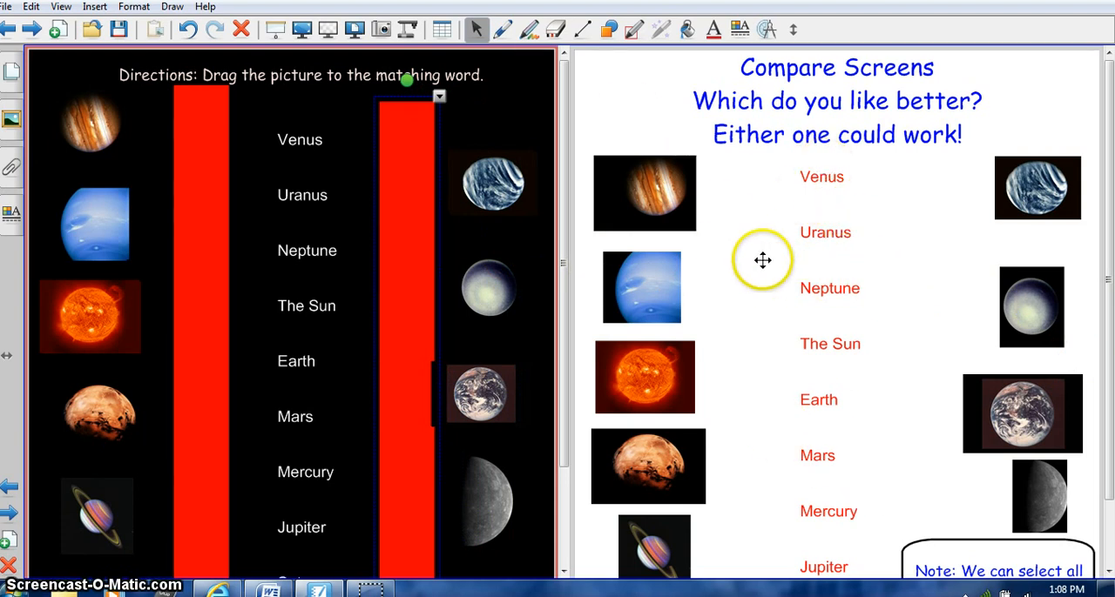
mouse_move(758, 204)
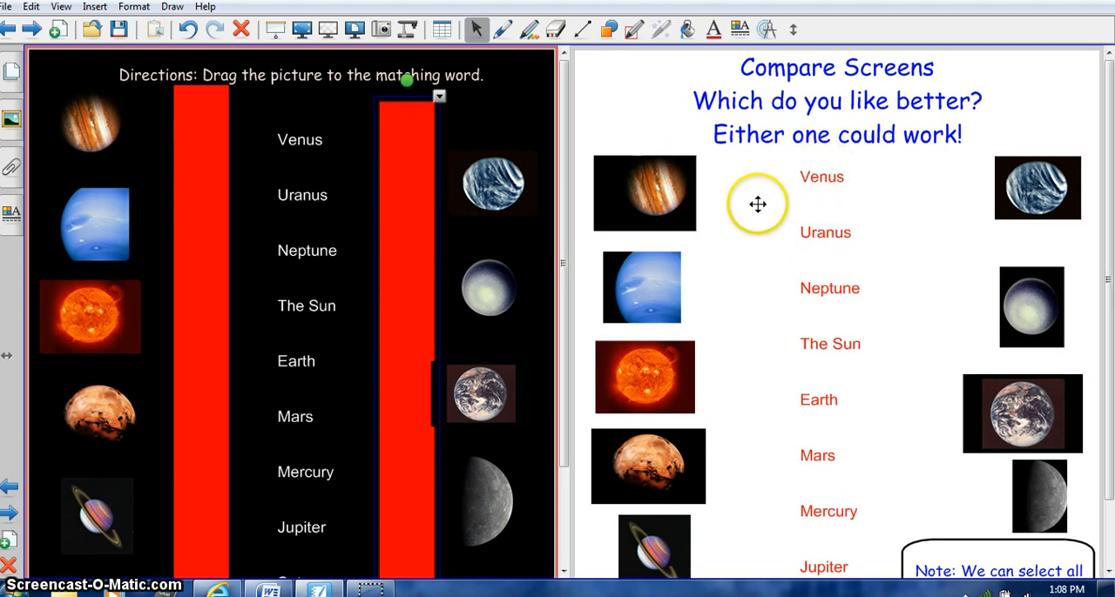
mouse_move(724, 275)
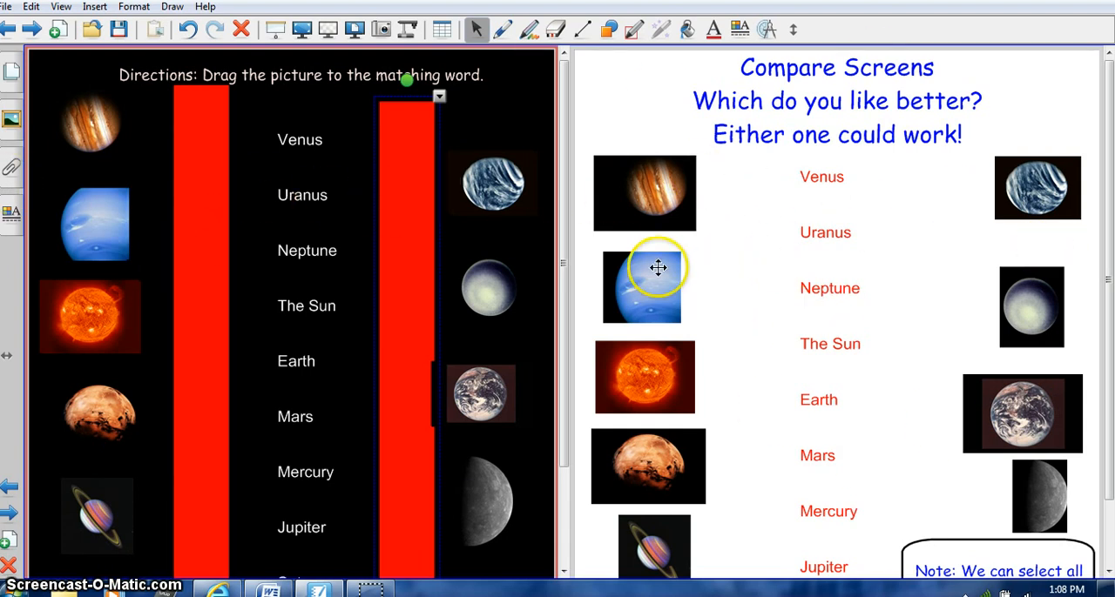
mouse_move(679, 247)
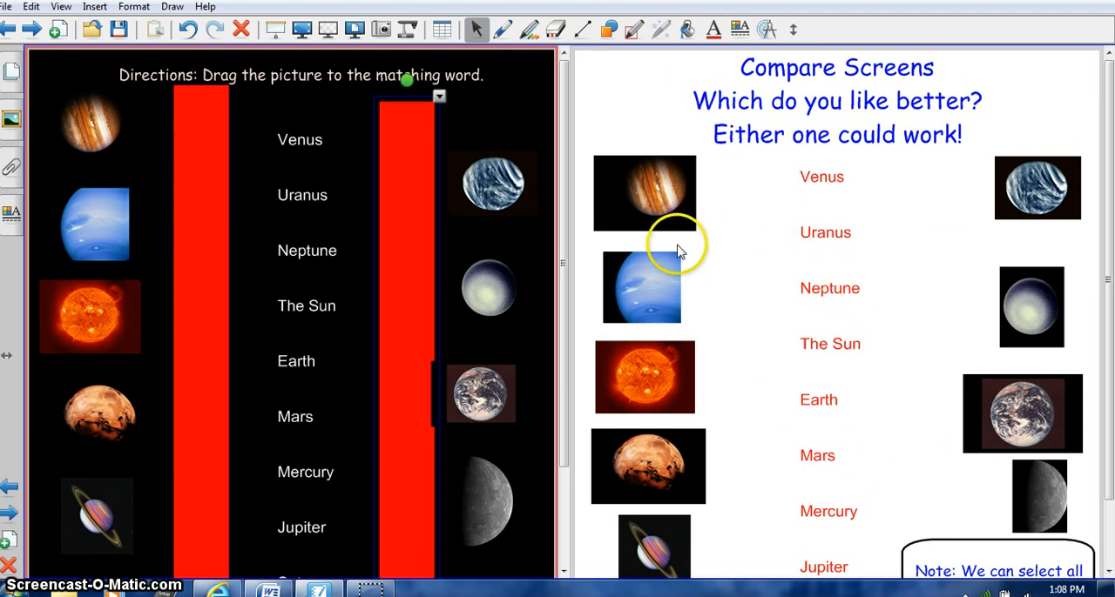
mouse_move(365, 49)
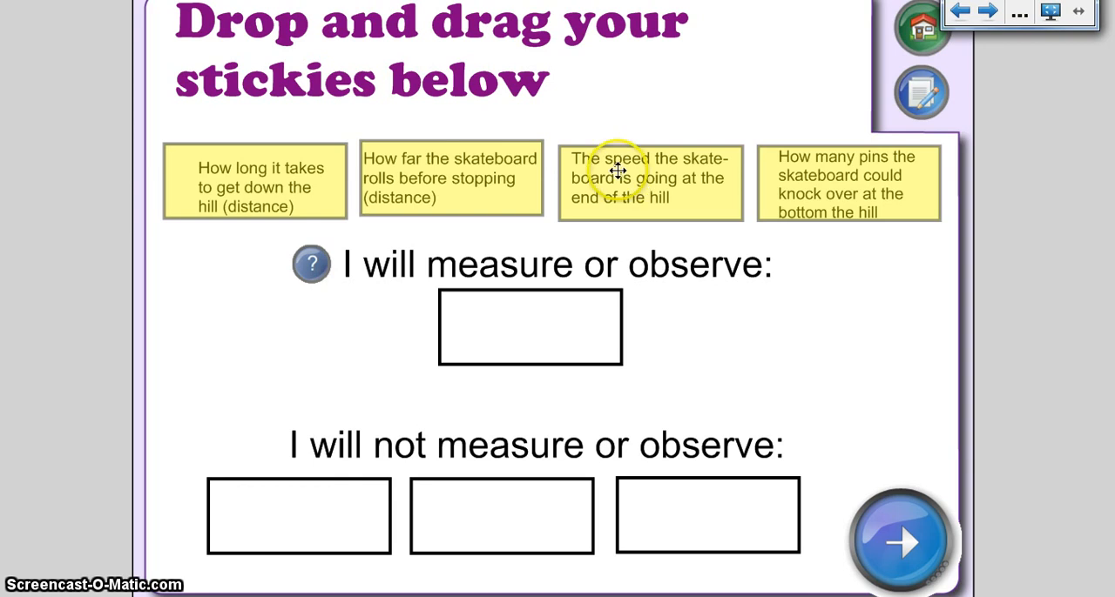
Move the skateboard speed and rolling distance stickies to demonstrate, then advance to the what-will-change slide.
left_click_drag(648, 177, 630, 213)
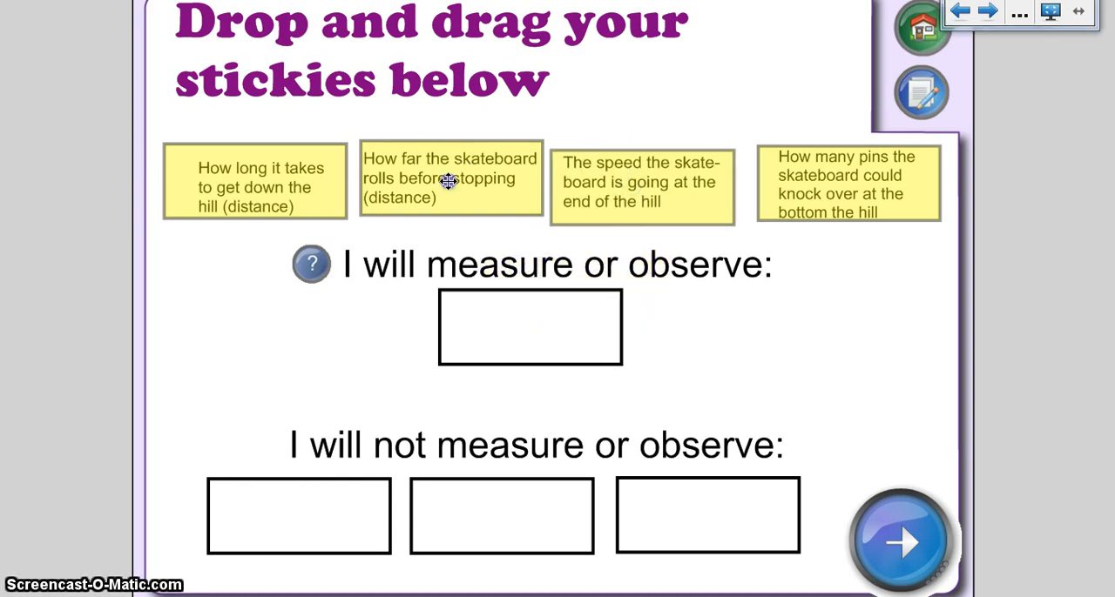
left_click_drag(450, 177, 438, 217)
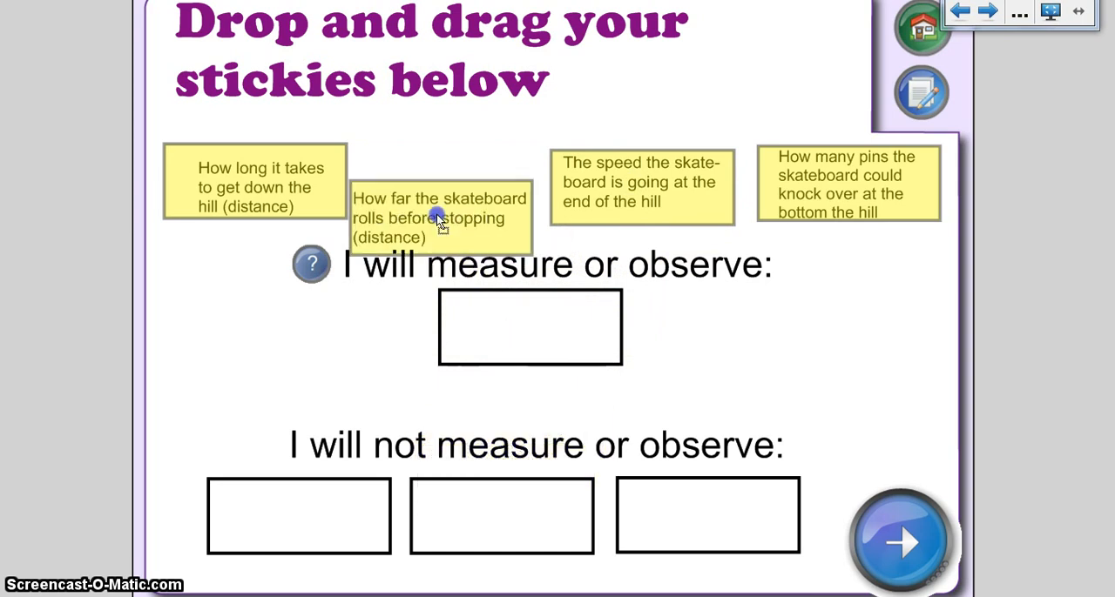
left_click_drag(439, 218, 457, 174)
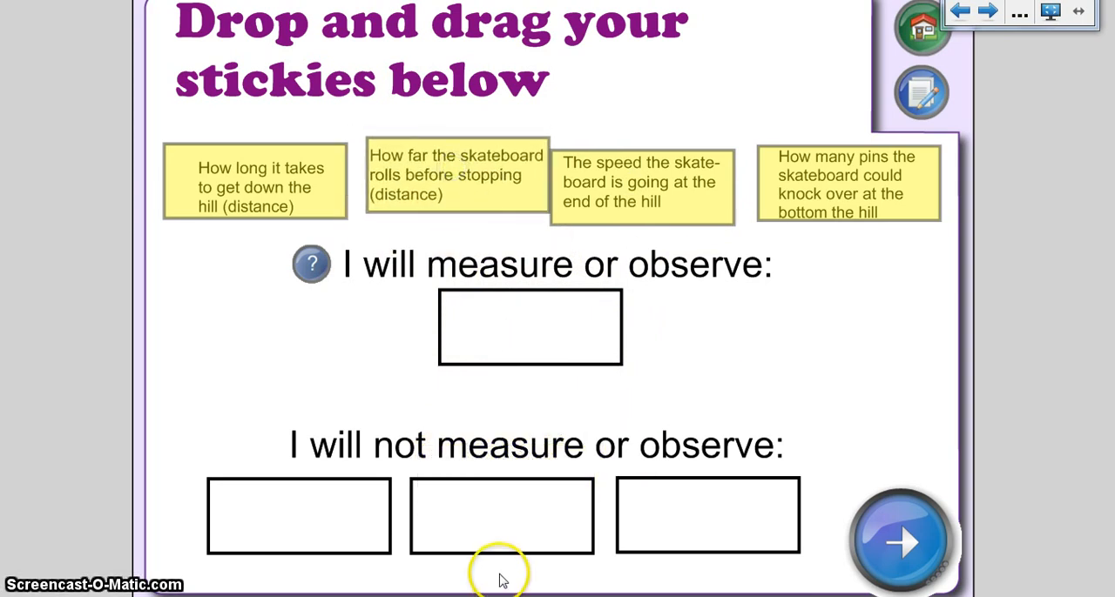
mouse_move(663, 317)
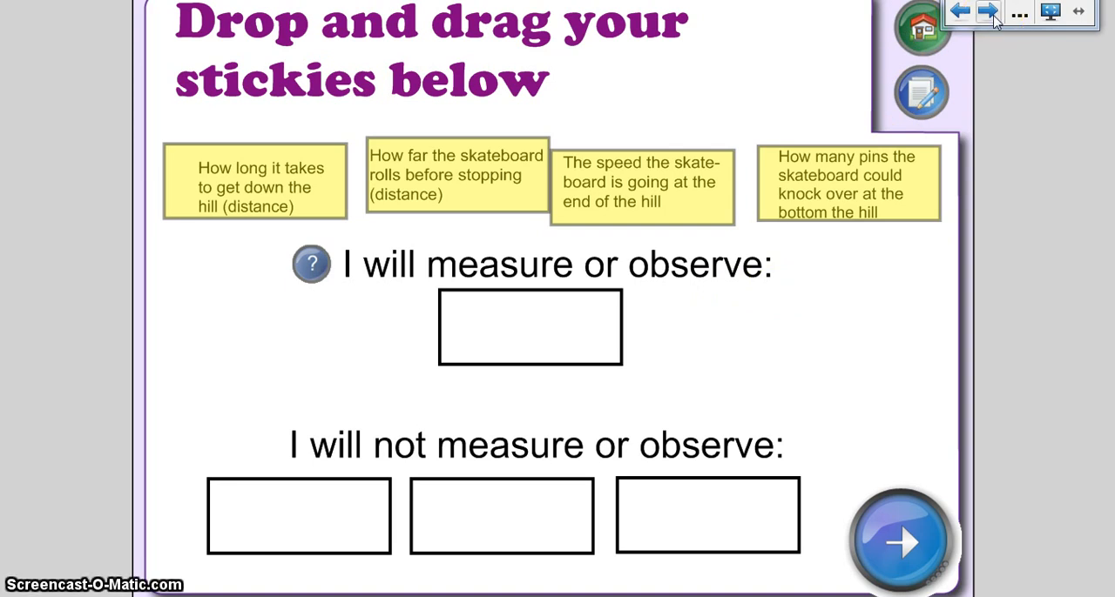
left_click(901, 540)
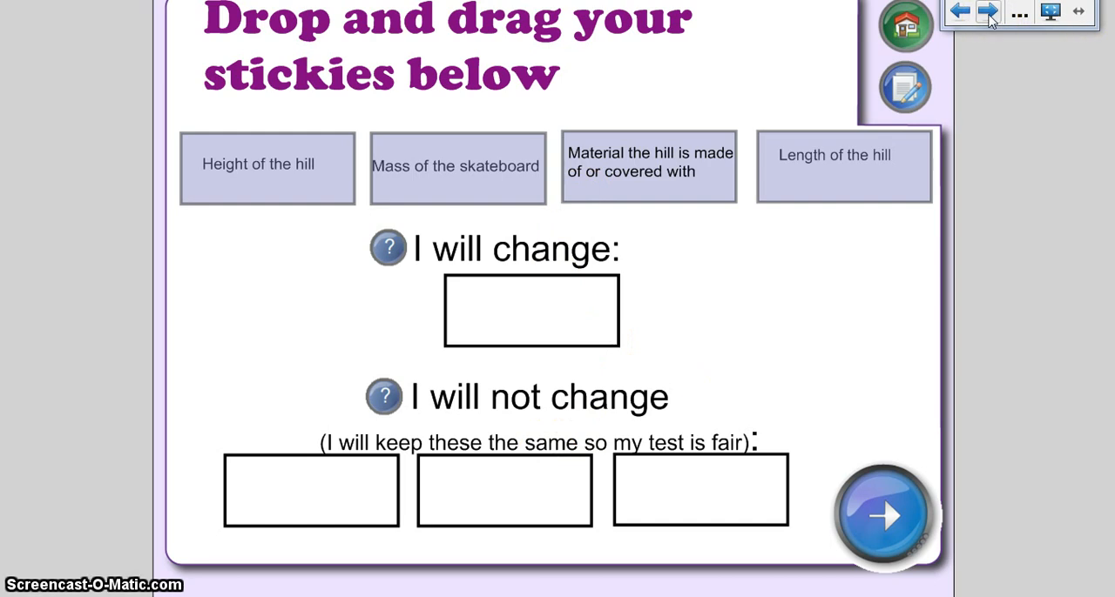
Advance to the Create your research question slide.
left_click(883, 514)
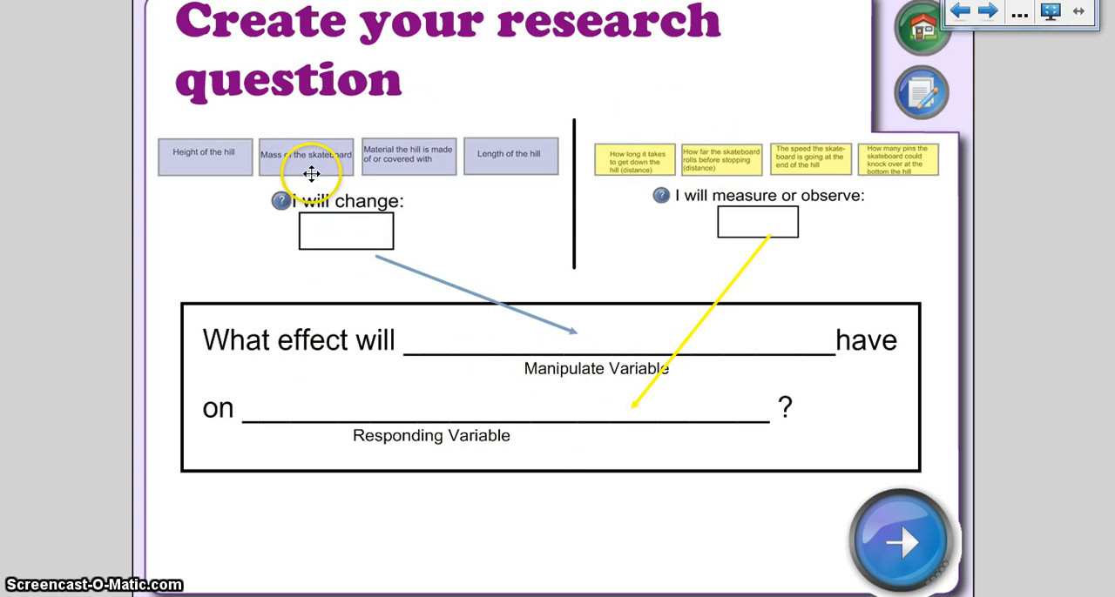
mouse_move(746, 362)
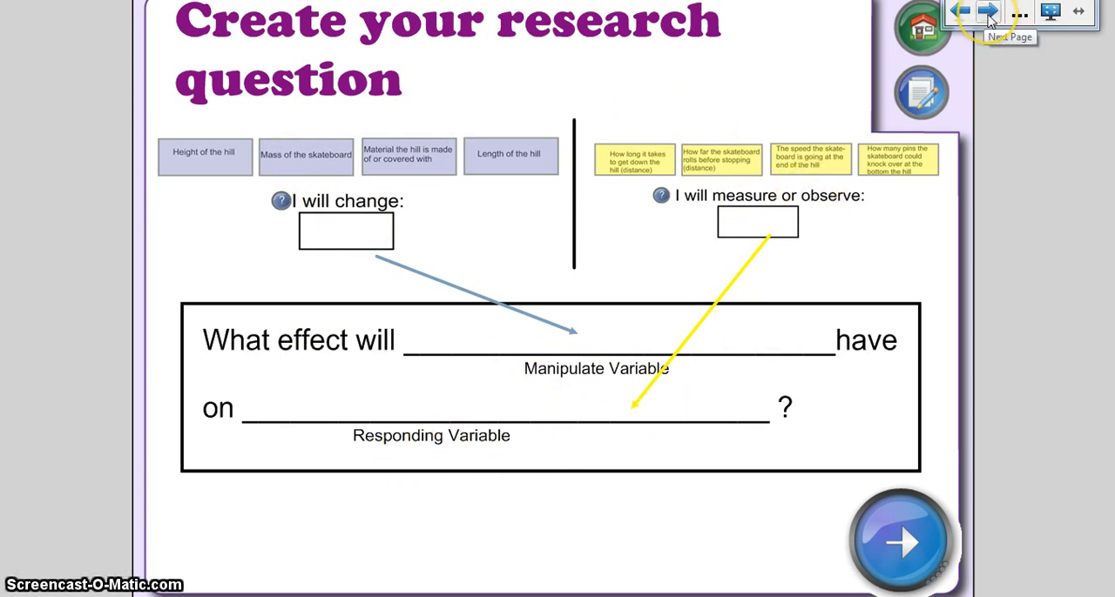
mouse_move(989, 17)
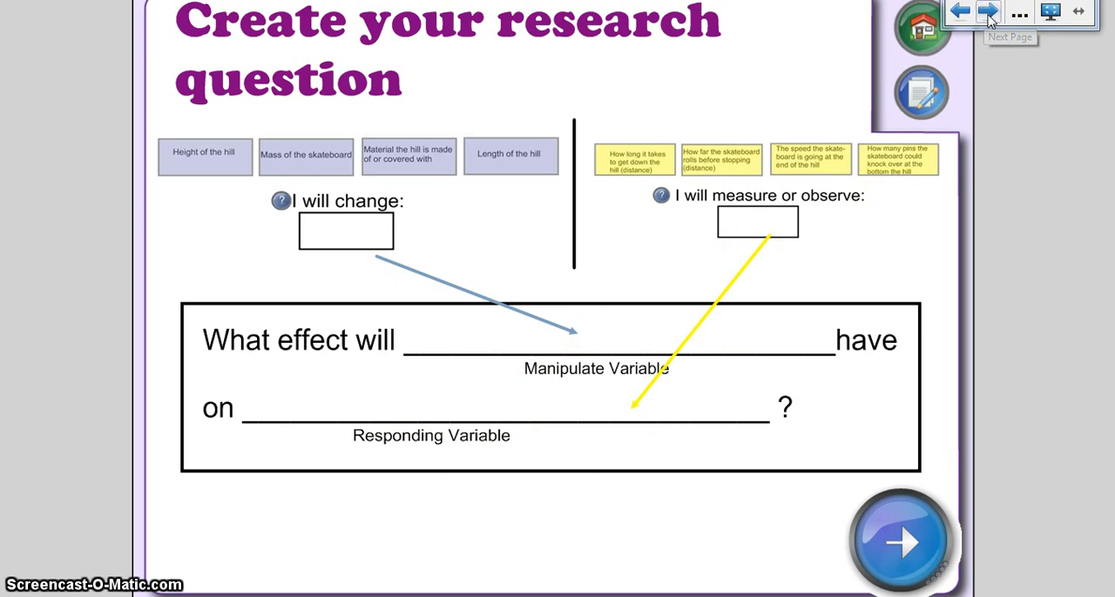
Advance to the Animal Adaptations slide with animals around the globe.
left_click(989, 11)
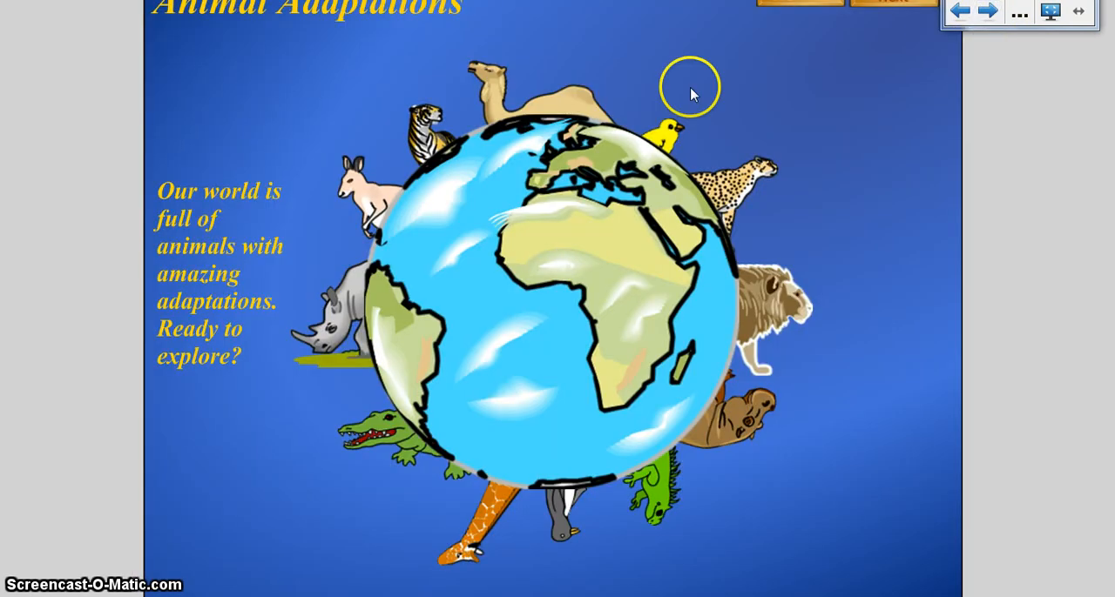
mouse_move(566, 282)
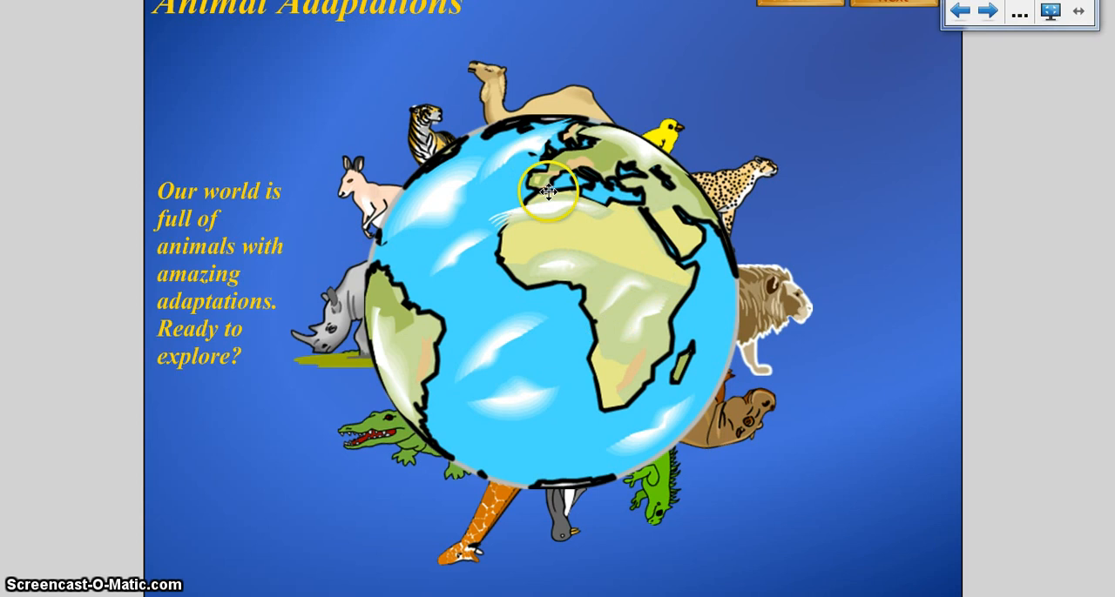
mouse_move(618, 162)
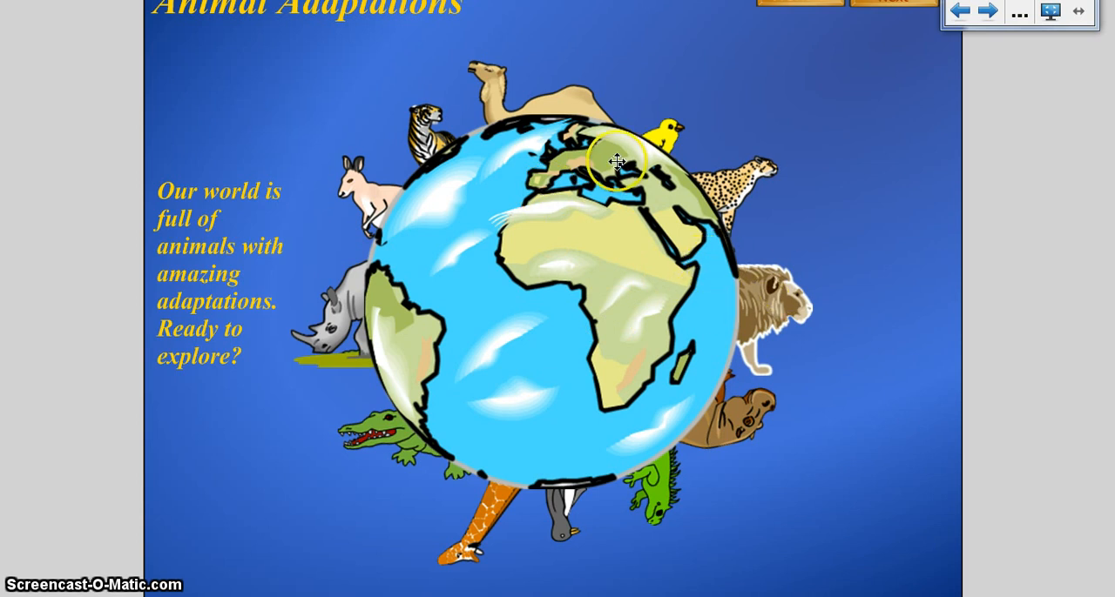
mouse_move(582, 108)
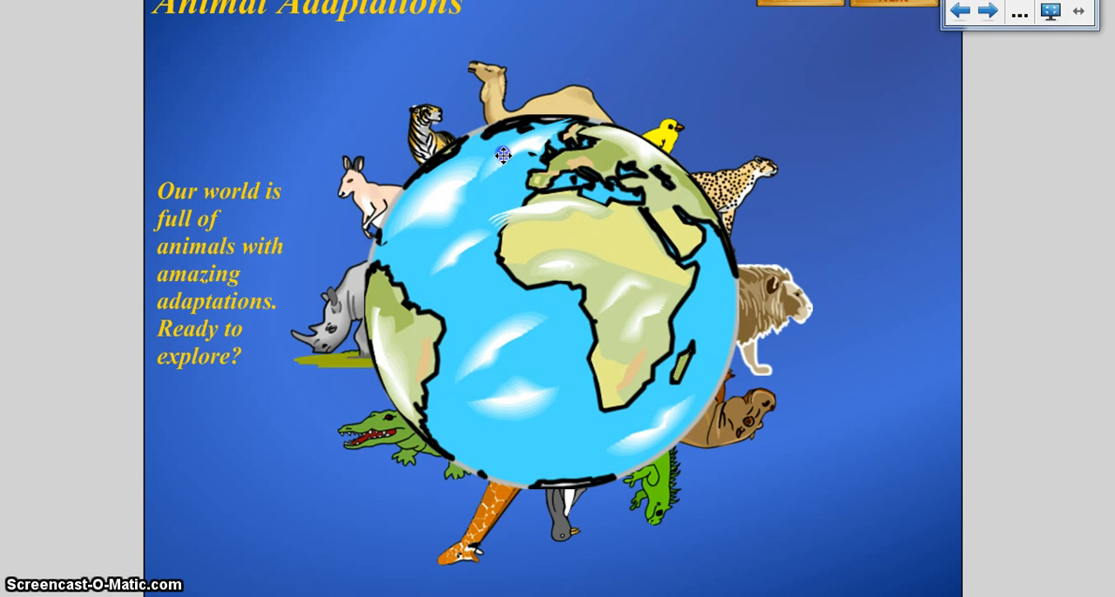
Ungroup the globe artwork so the tiger and camel become separate objects.
left_click(822, 49)
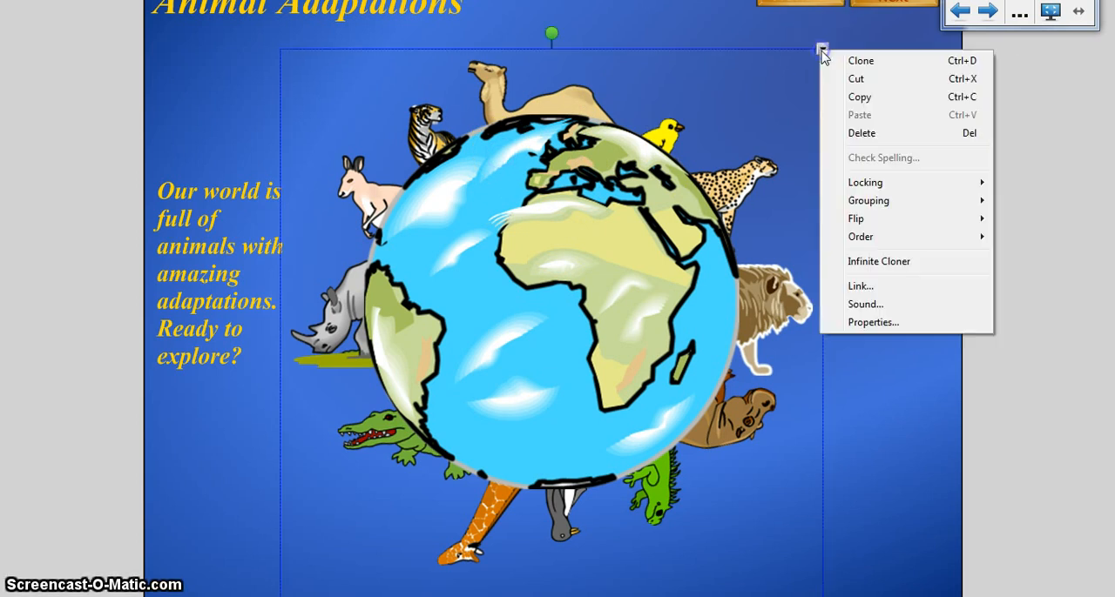
mouse_move(867, 200)
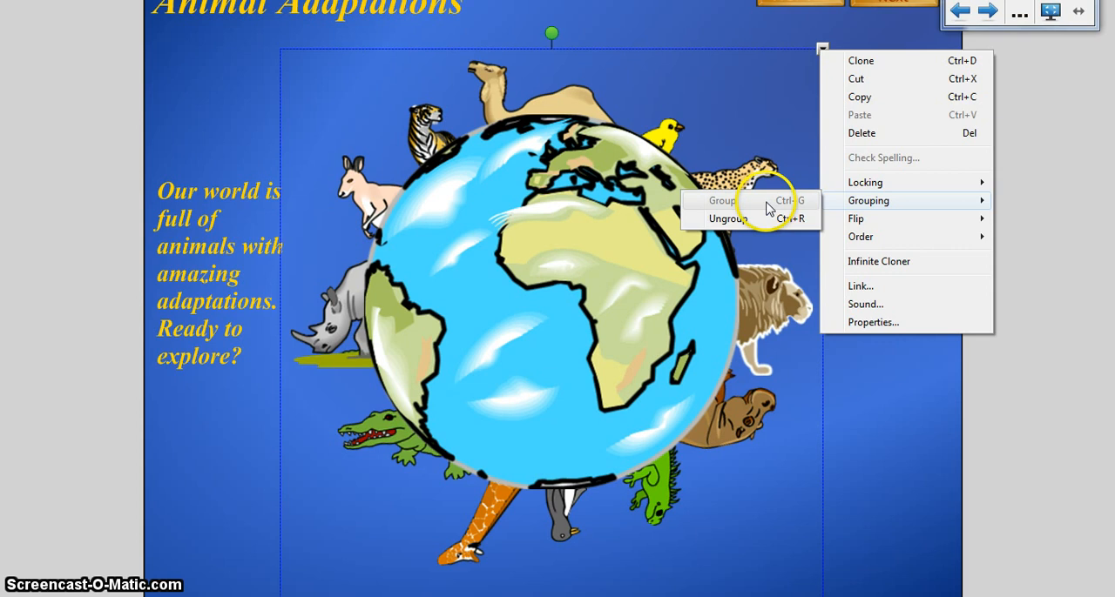
left_click(728, 220)
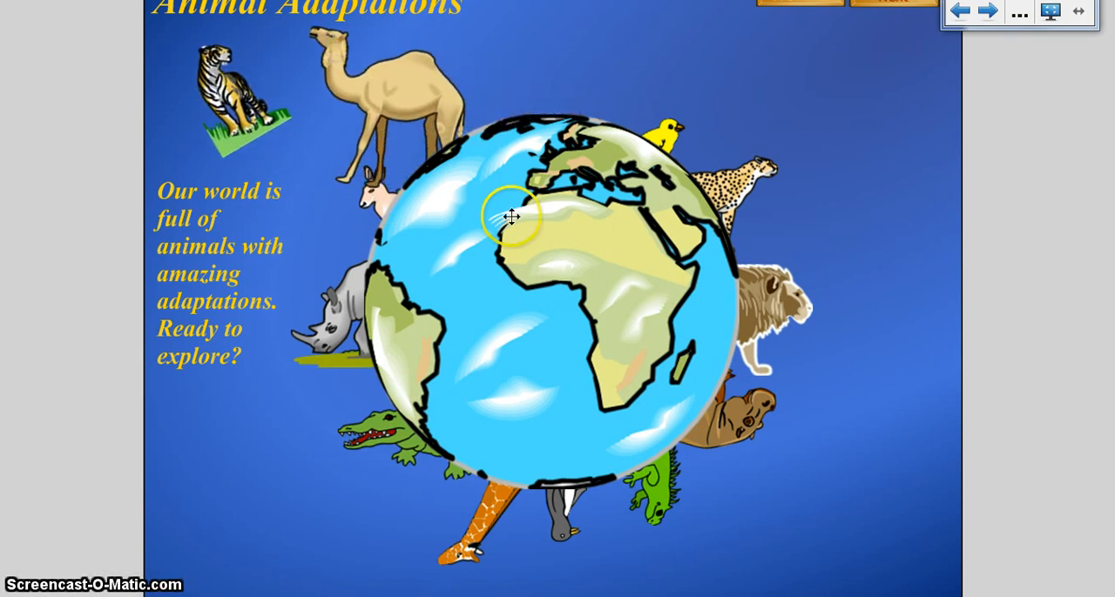
mouse_move(1041, 49)
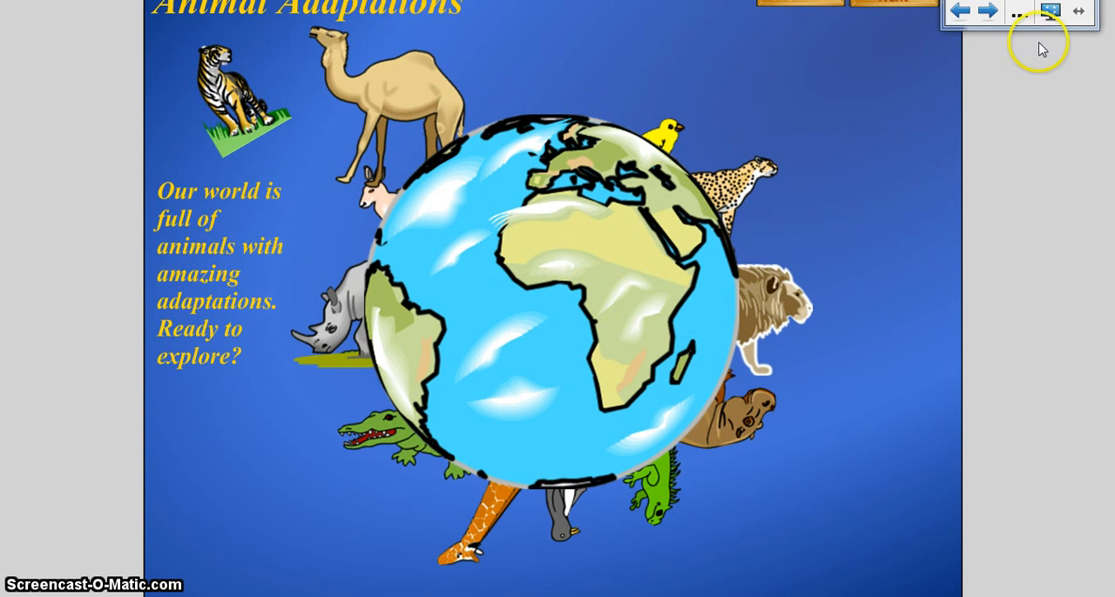
left_click(1048, 11)
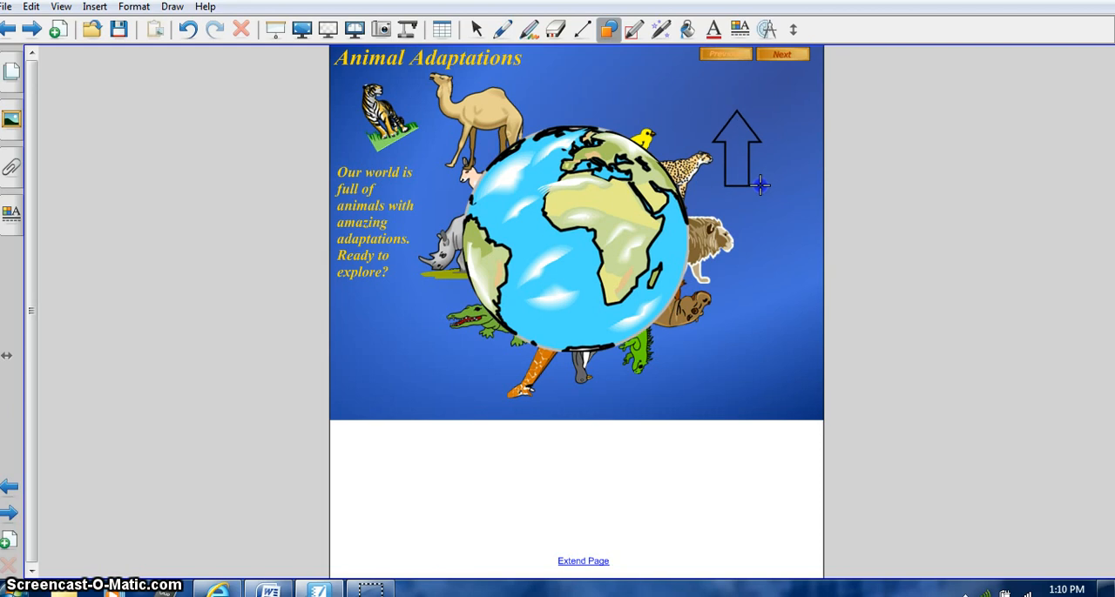
left_click(477, 28)
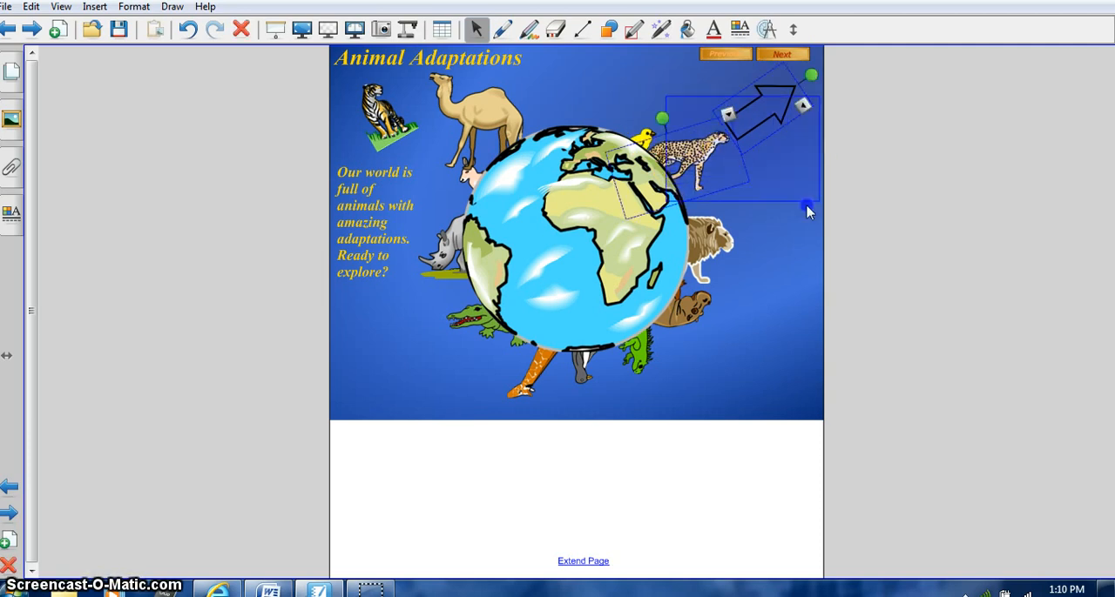
right_click(805, 209)
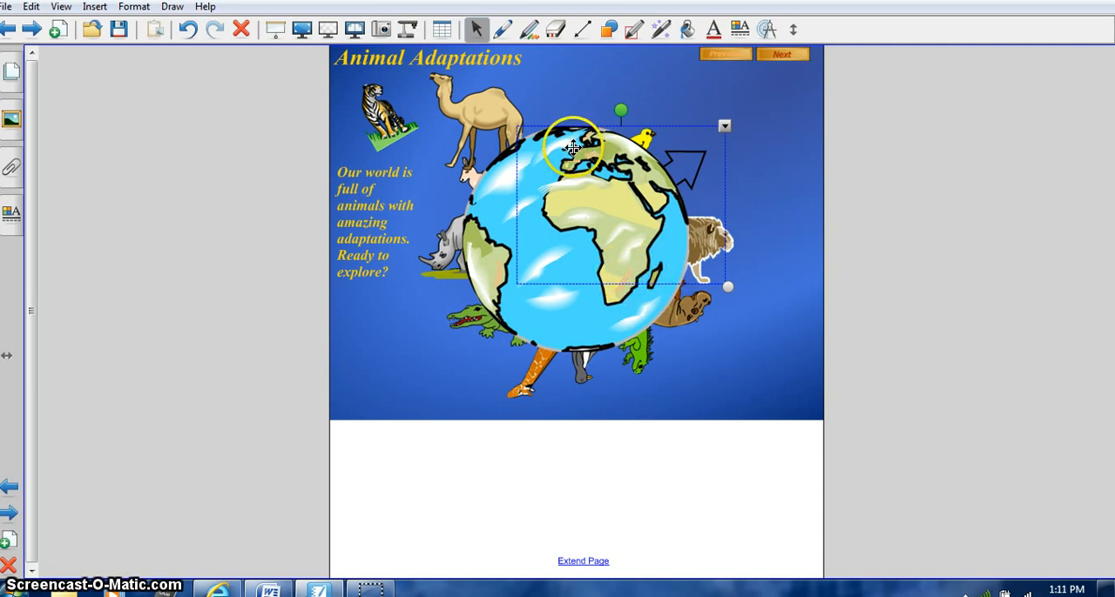
mouse_move(497, 154)
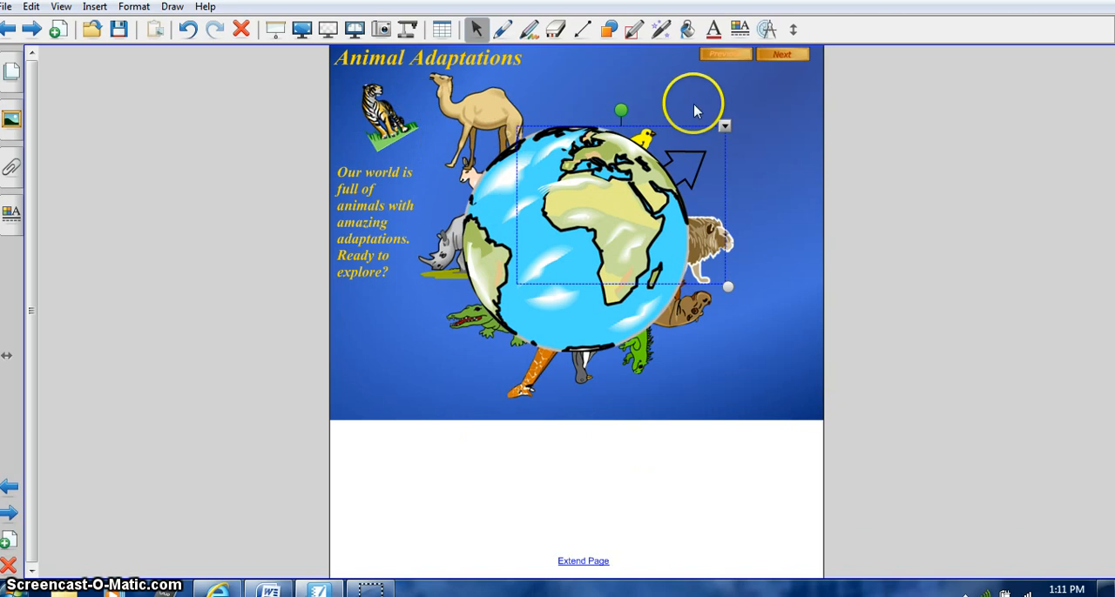
mouse_move(684, 171)
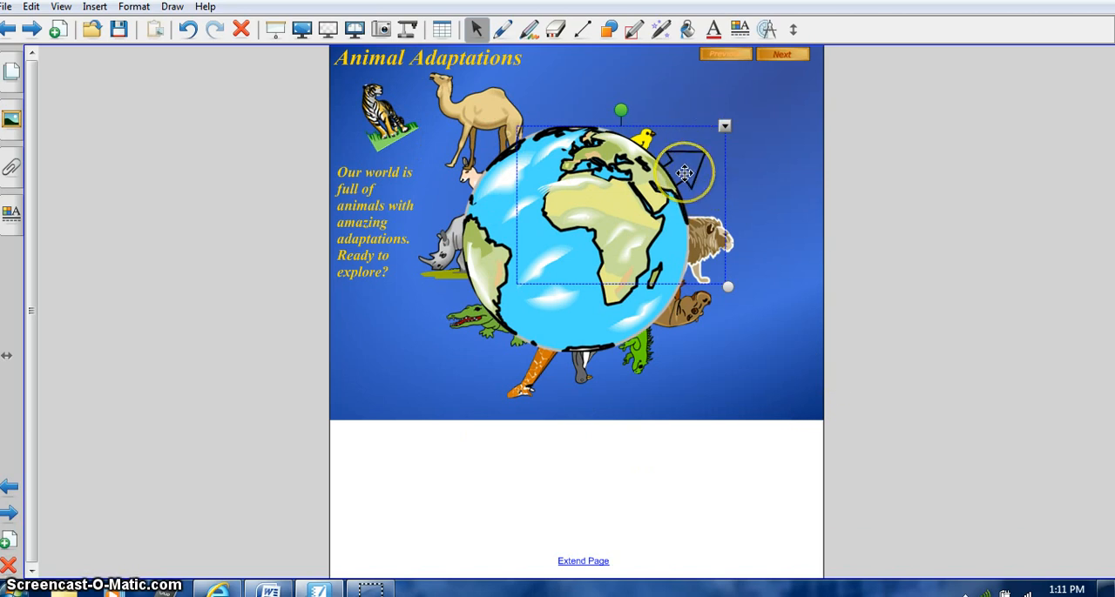
left_click_drag(683, 173, 661, 197)
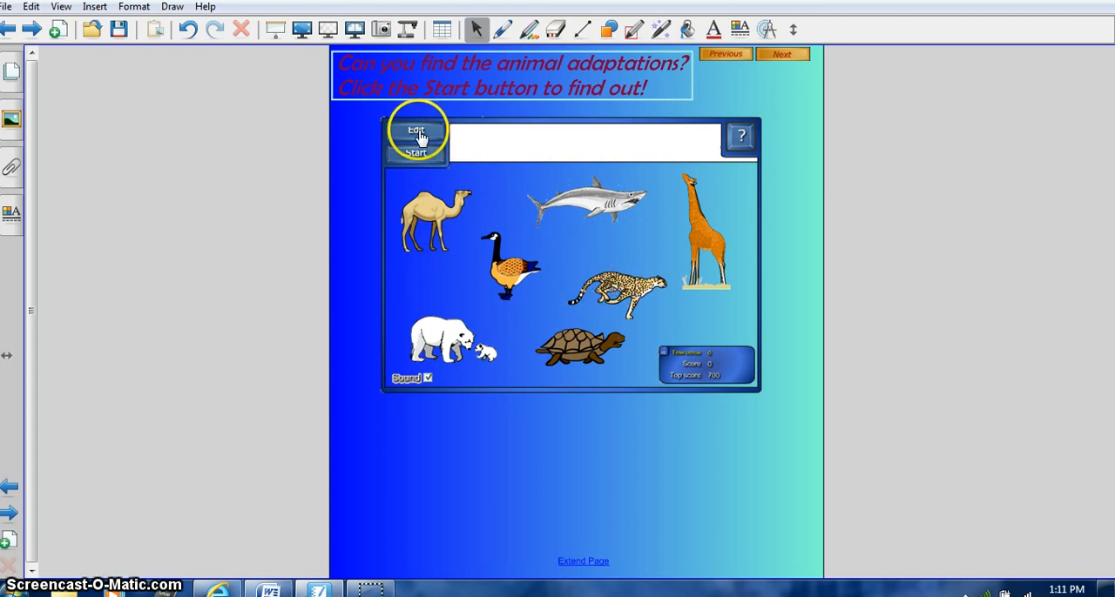
Start the adaptations game, answer the water-storing clue with the camel, reset it, and show the Gallery.
left_click(417, 131)
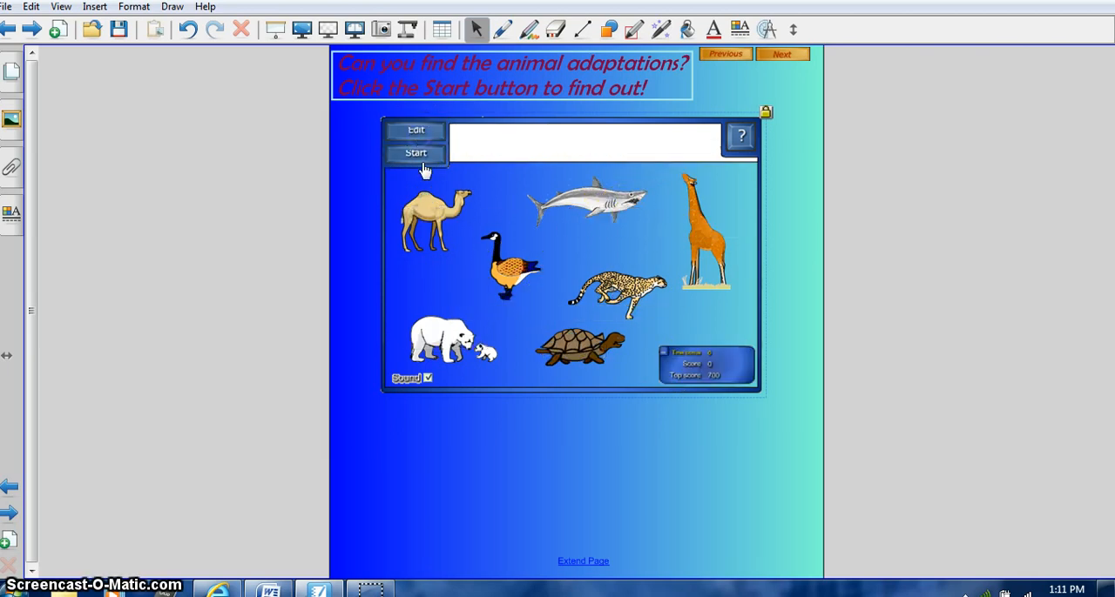
left_click(414, 154)
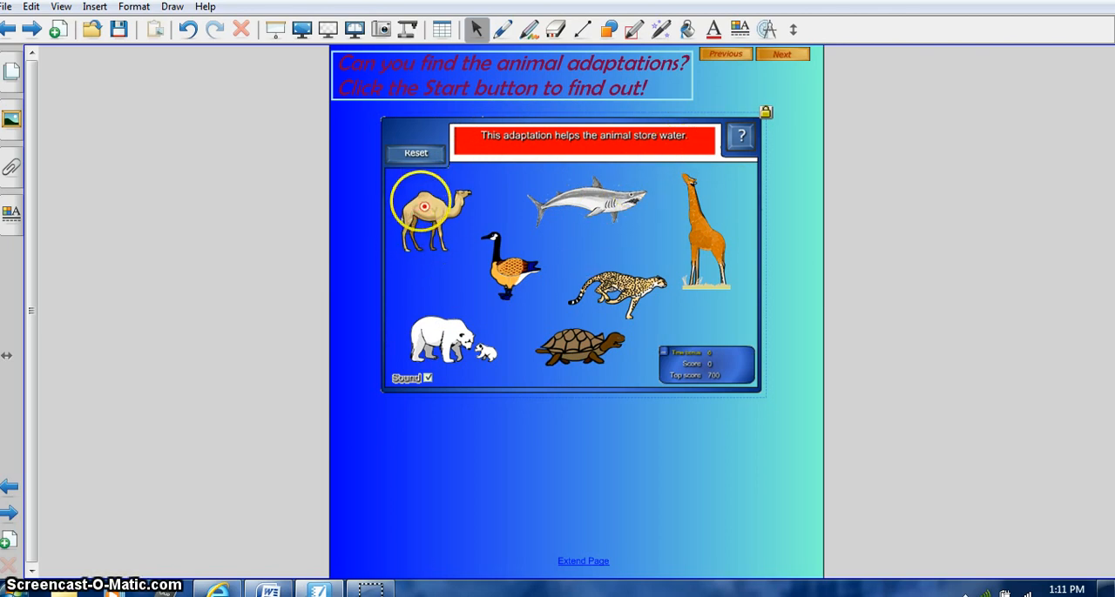
left_click(630, 197)
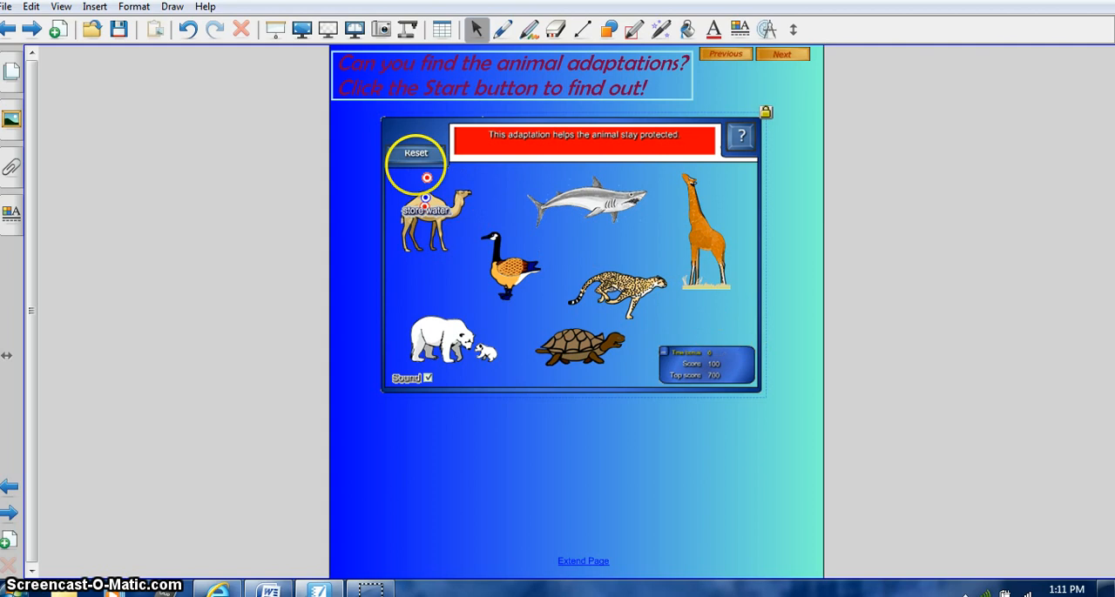
left_click(414, 153)
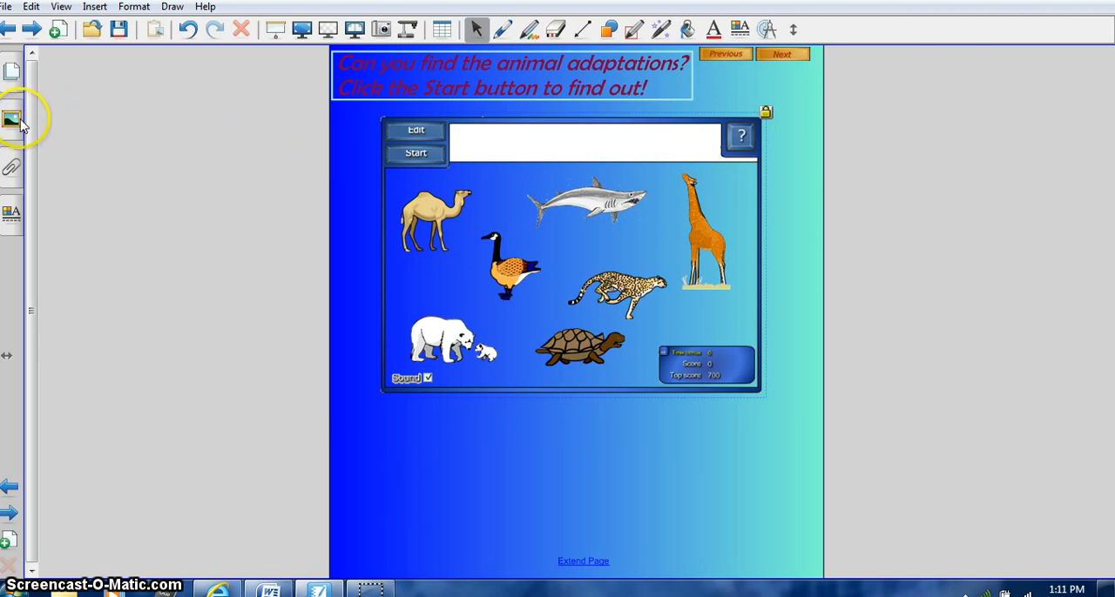
left_click(12, 118)
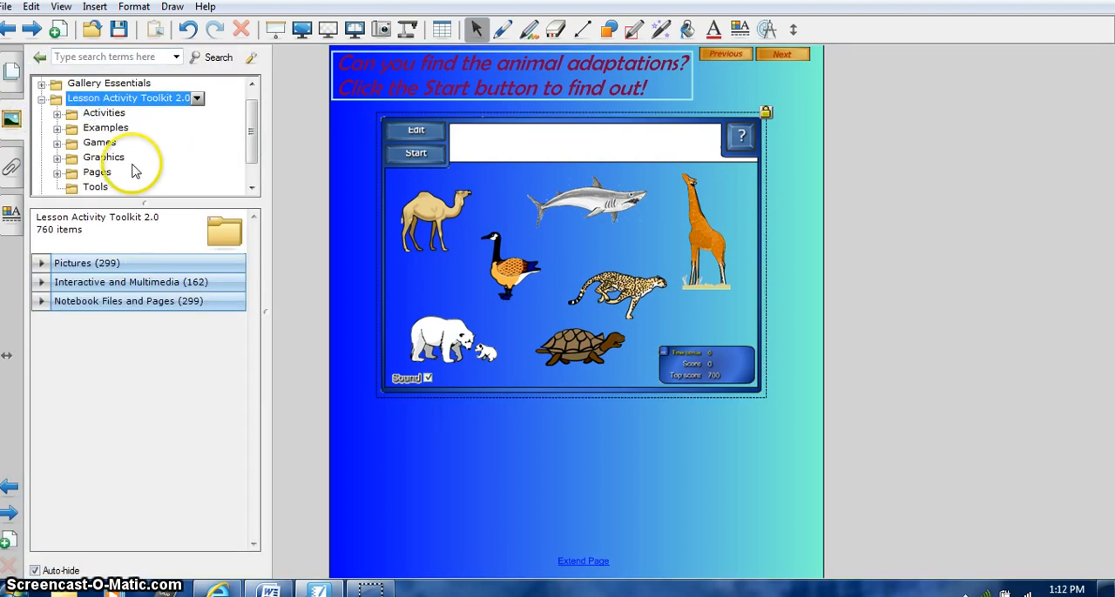
mouse_move(178, 205)
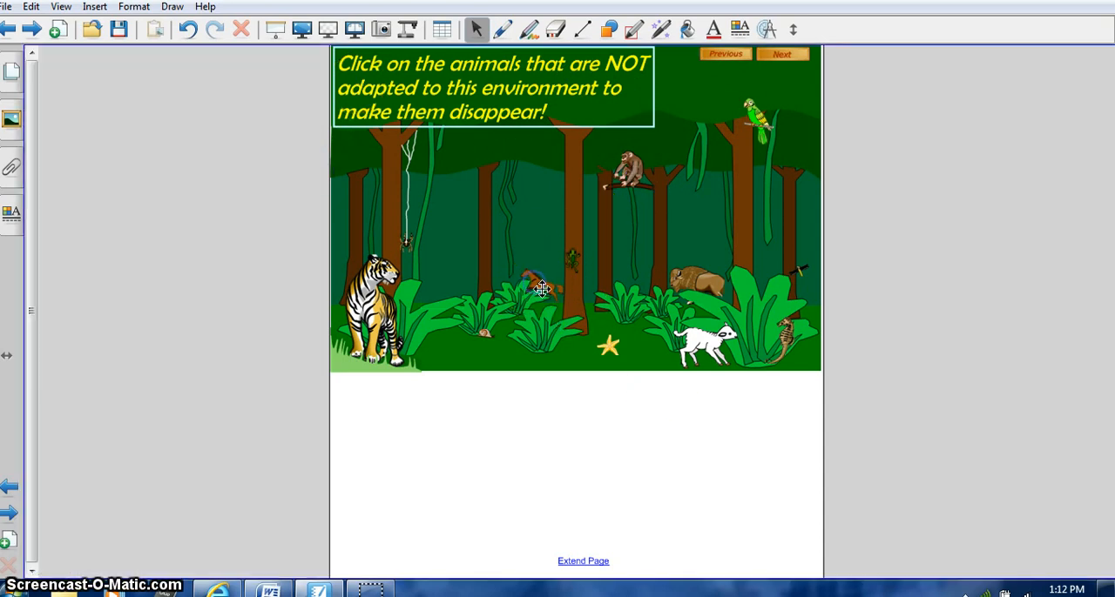
right_click(541, 287)
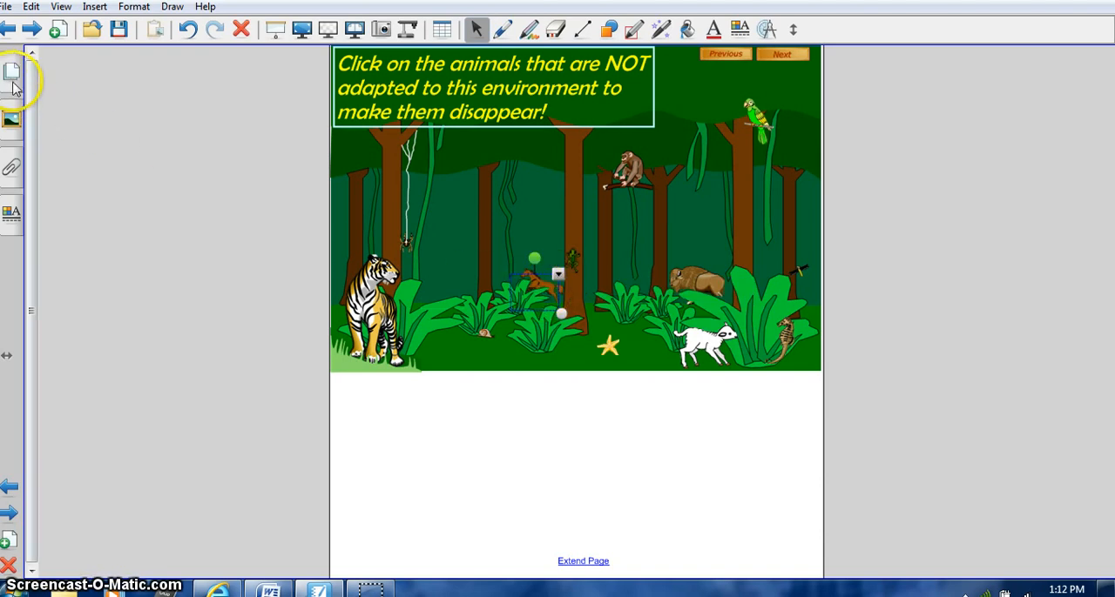
left_click(10, 73)
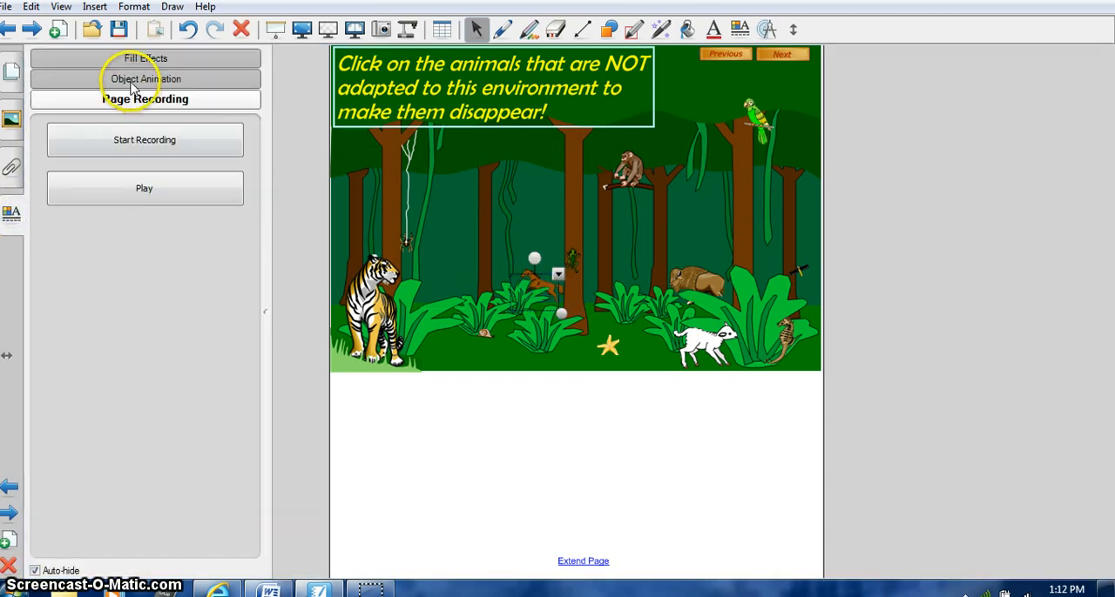
left_click(146, 79)
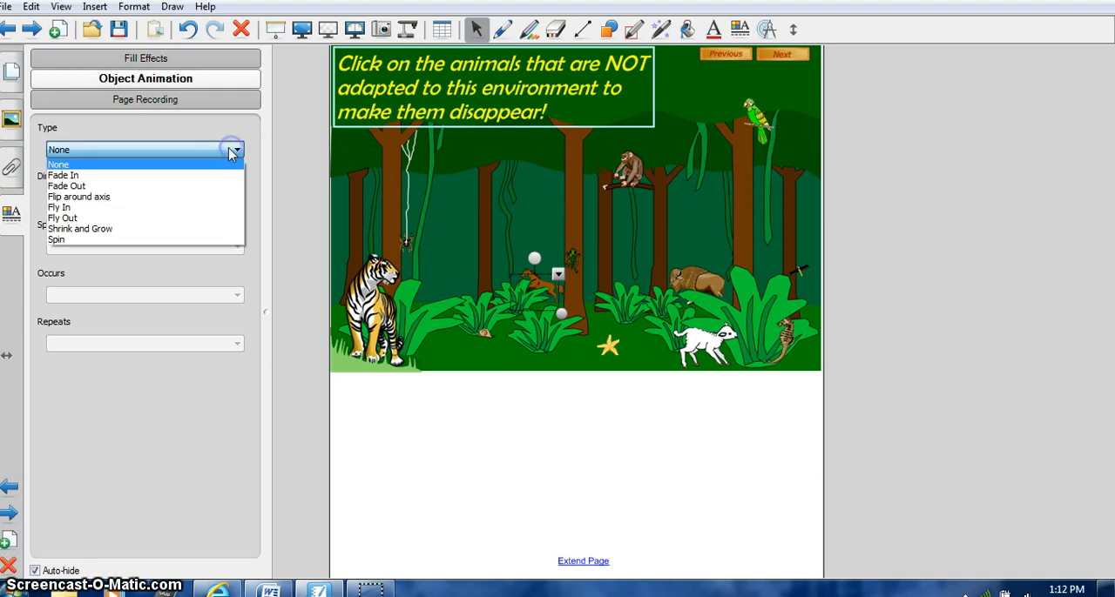
left_click(66, 184)
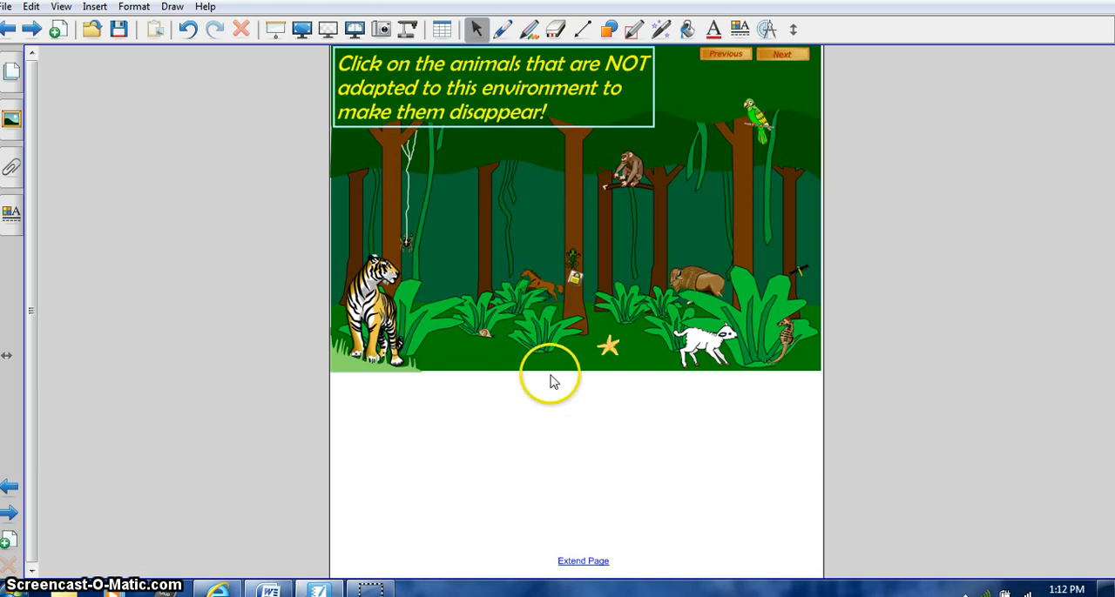
right_click(574, 283)
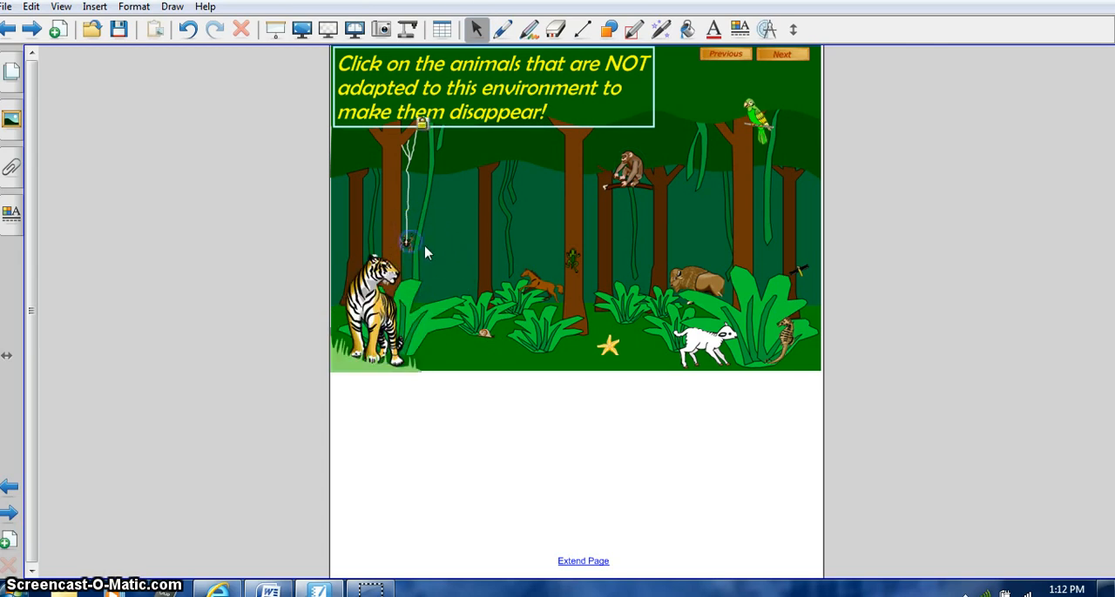
left_click(625, 337)
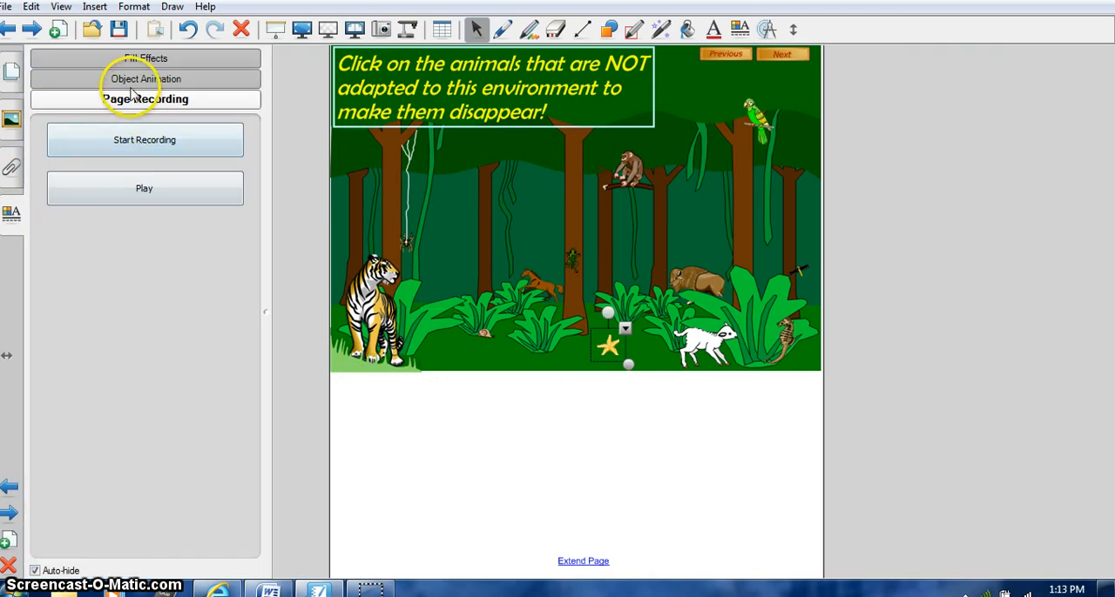
Check the star's Object Animation settings, test clicking the star, and advance to Interactives in the Gallery.
left_click(145, 79)
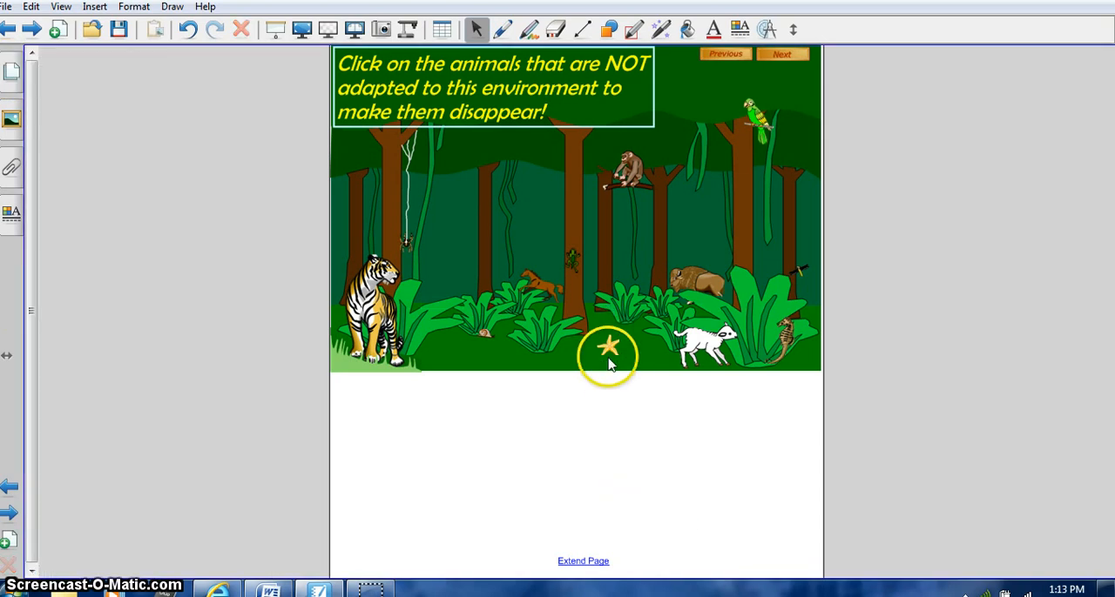
left_click(609, 354)
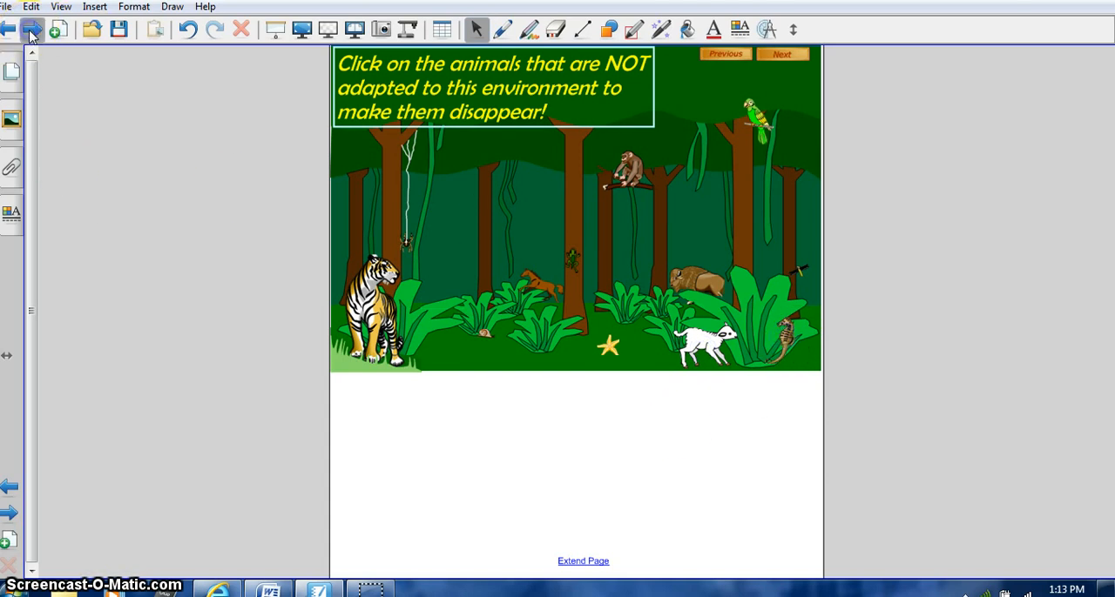
left_click(781, 52)
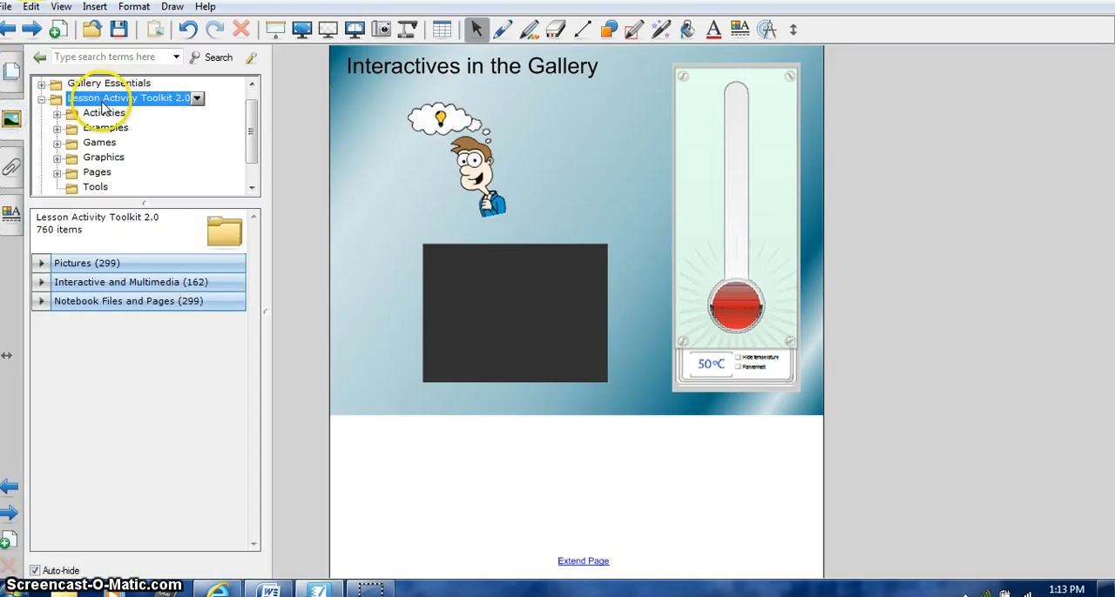
Load a Paramecium interactive from the Gallery's Interactive and Multimedia section, then advance to Science Websites.
left_click(108, 84)
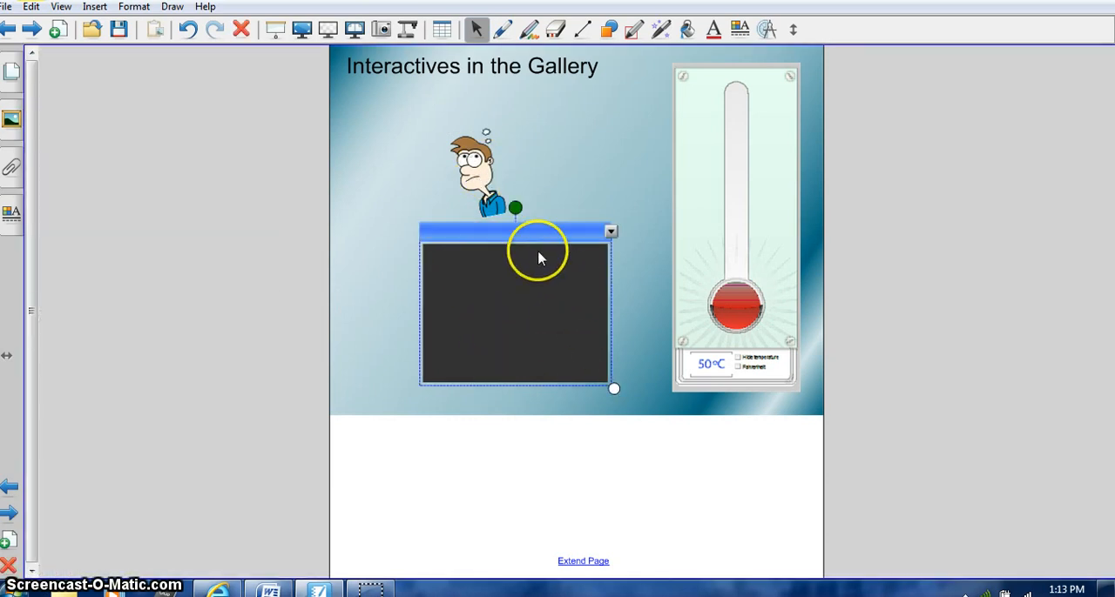
mouse_move(33, 132)
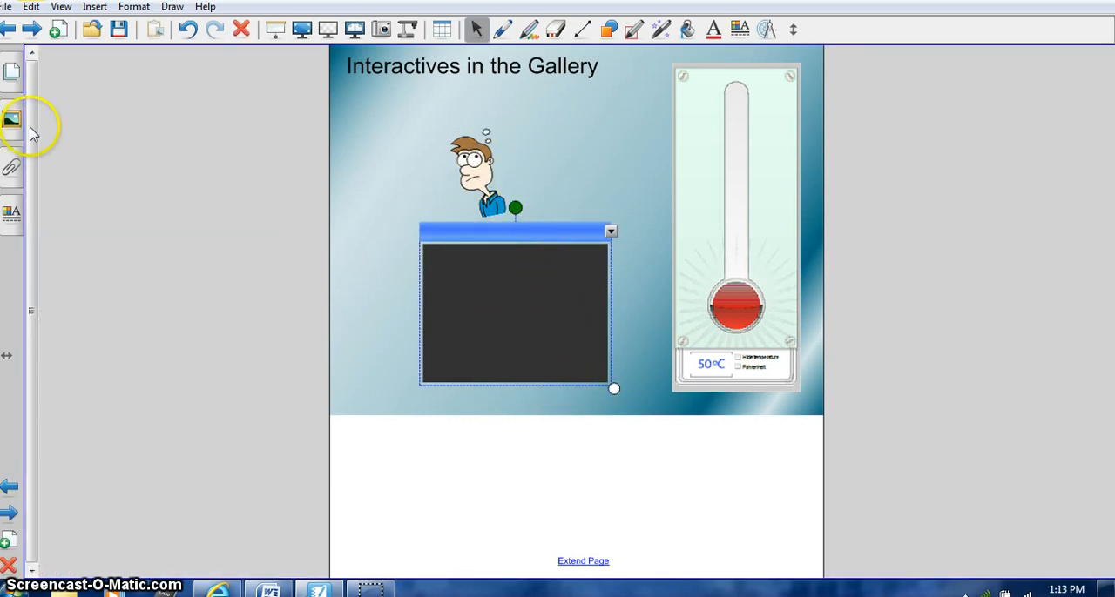
left_click(11, 119)
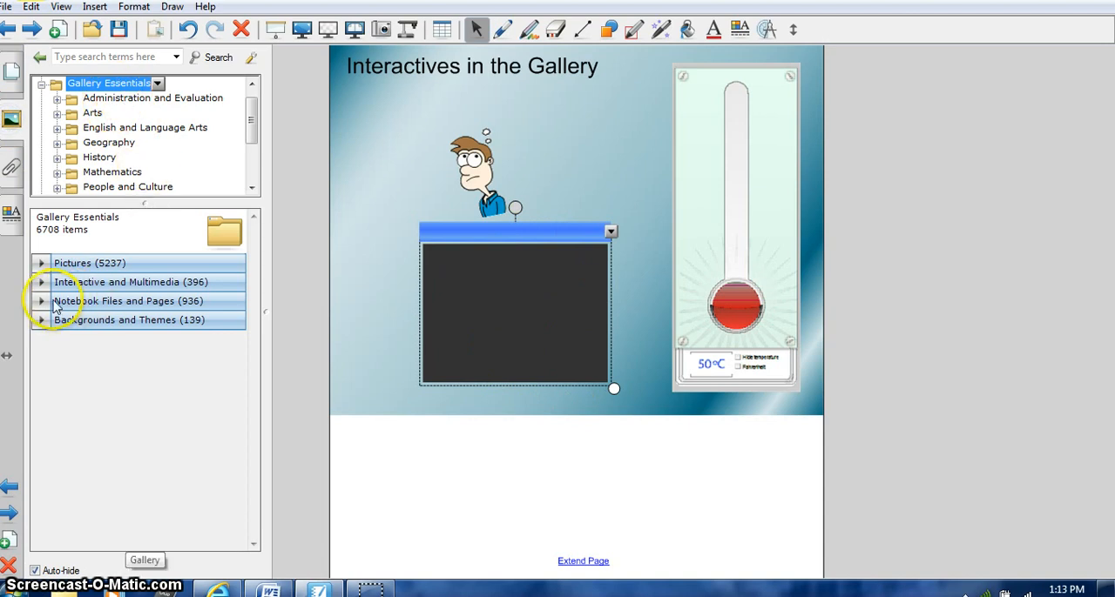
left_click(40, 282)
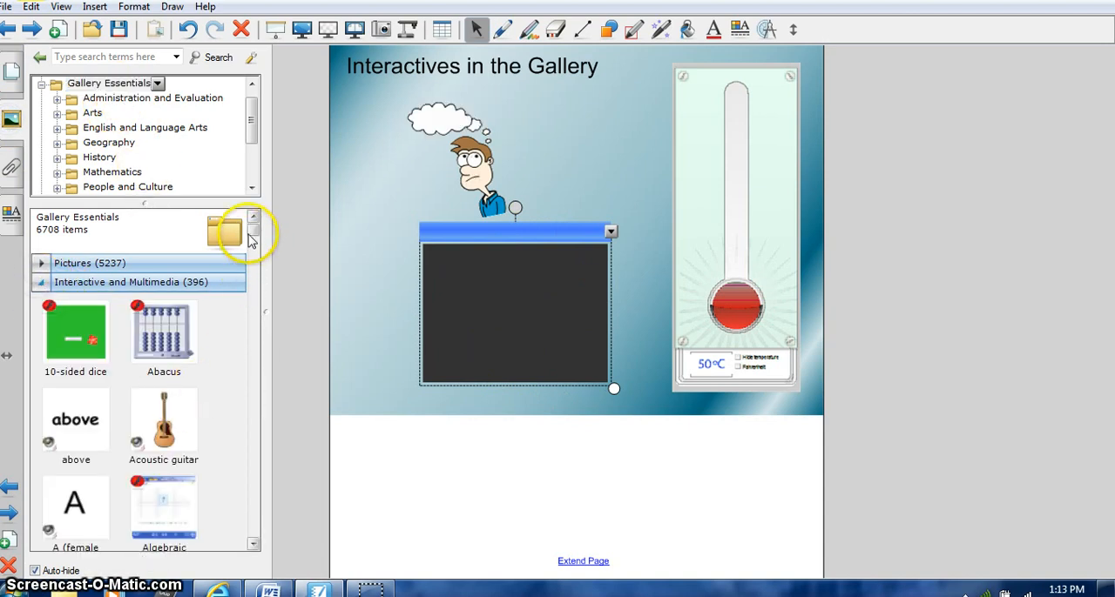
scroll("down", 3)
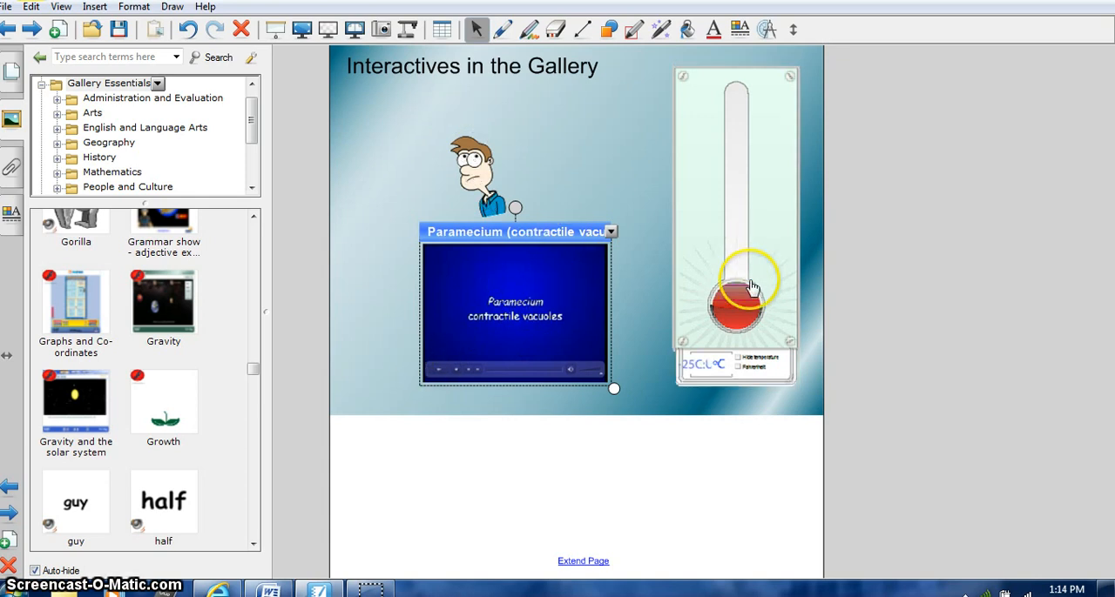
left_click(11, 118)
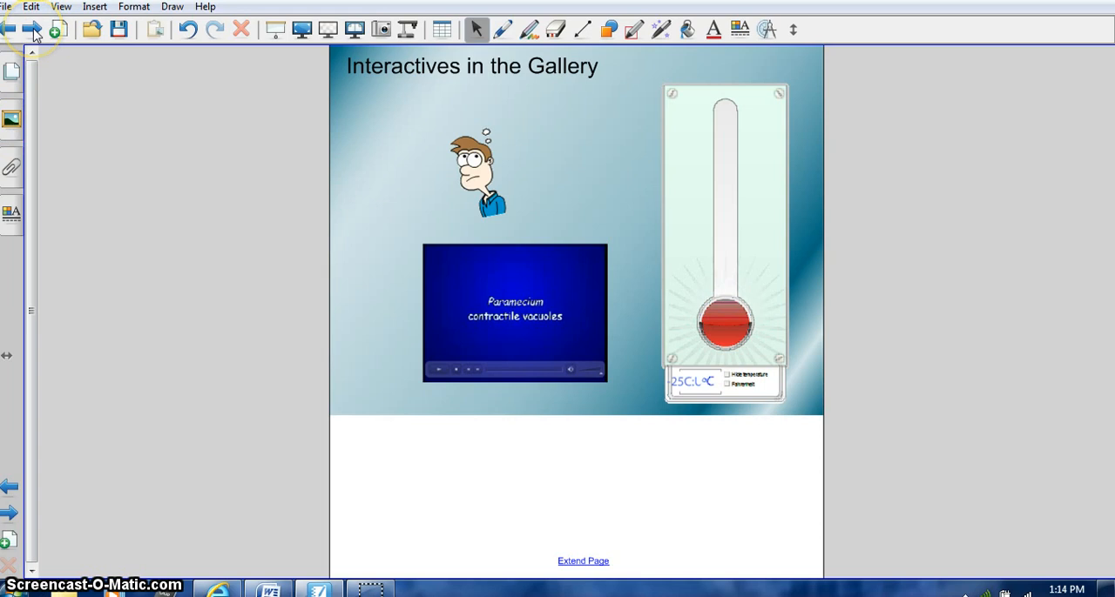
left_click(8, 28)
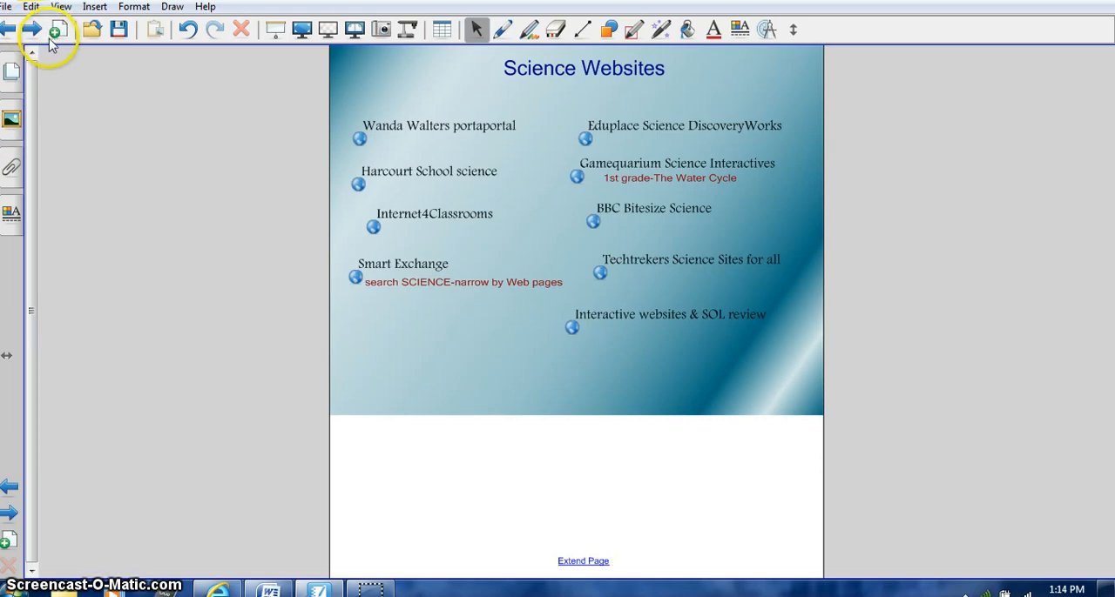
mouse_move(31, 29)
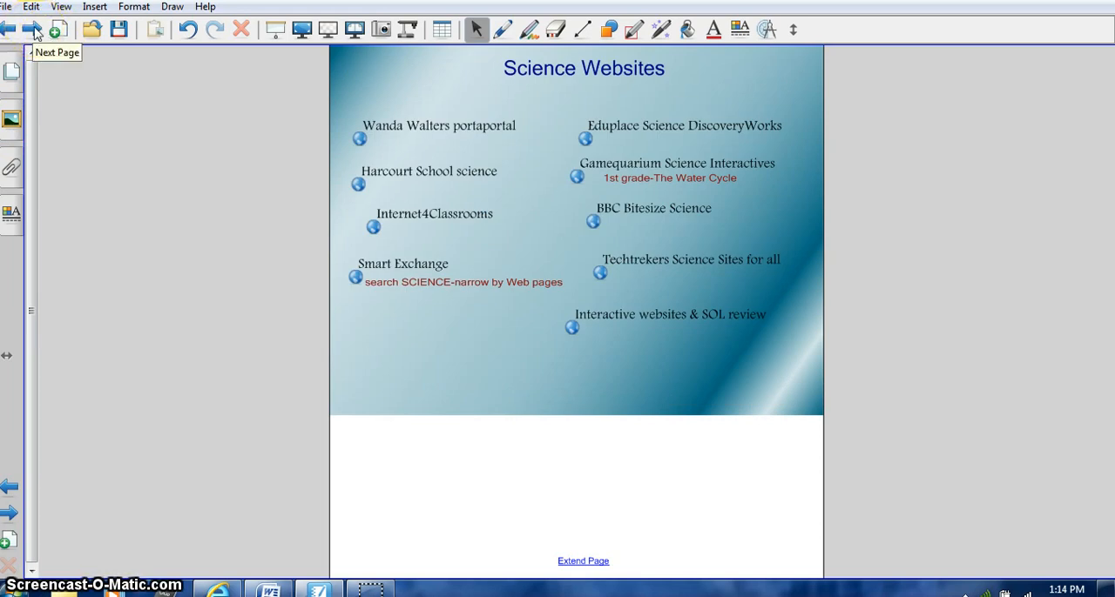